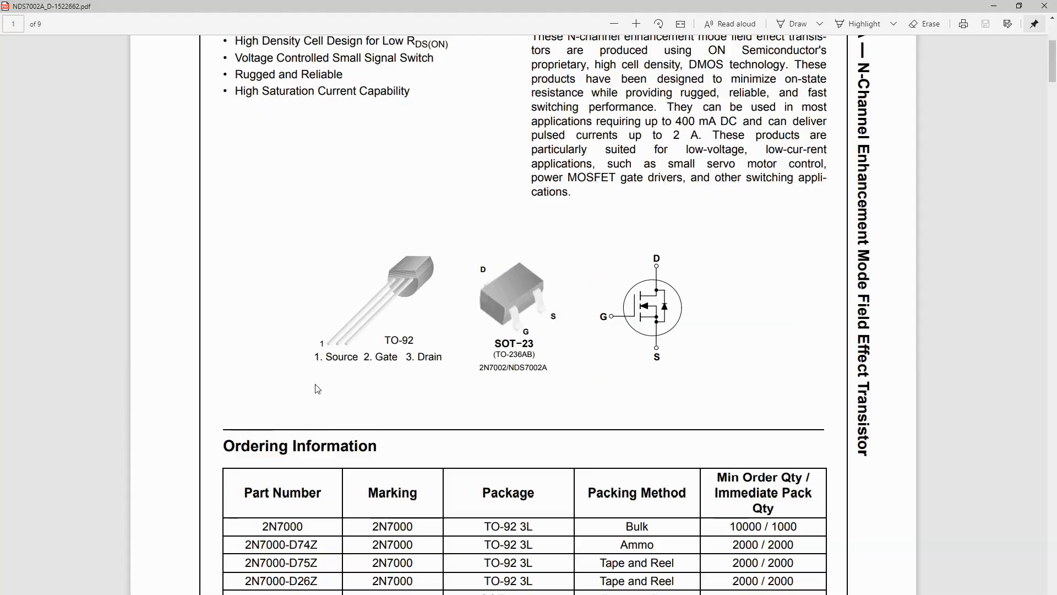
pyautogui.moveTo(373, 378)
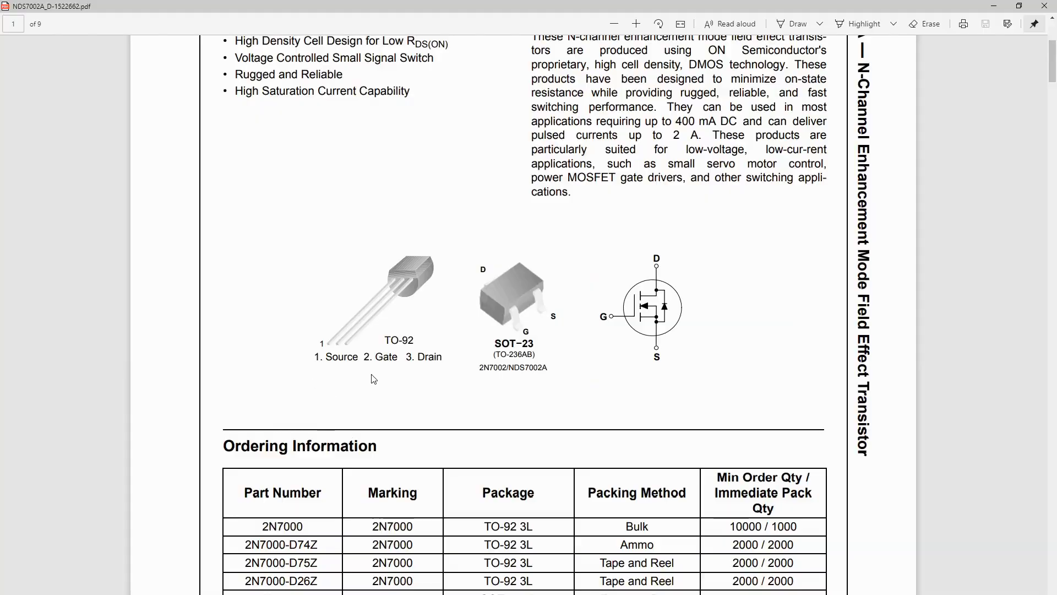
pyautogui.moveTo(427, 377)
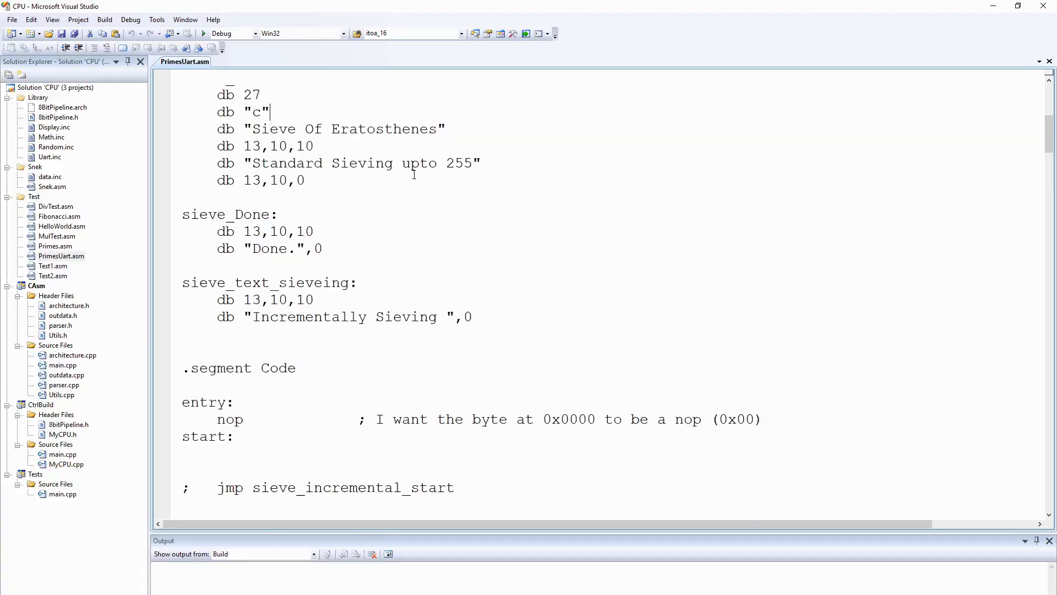
# Add a 'break' instruction after the nop in sieve_incremental_start
pyautogui.scroll(-3)
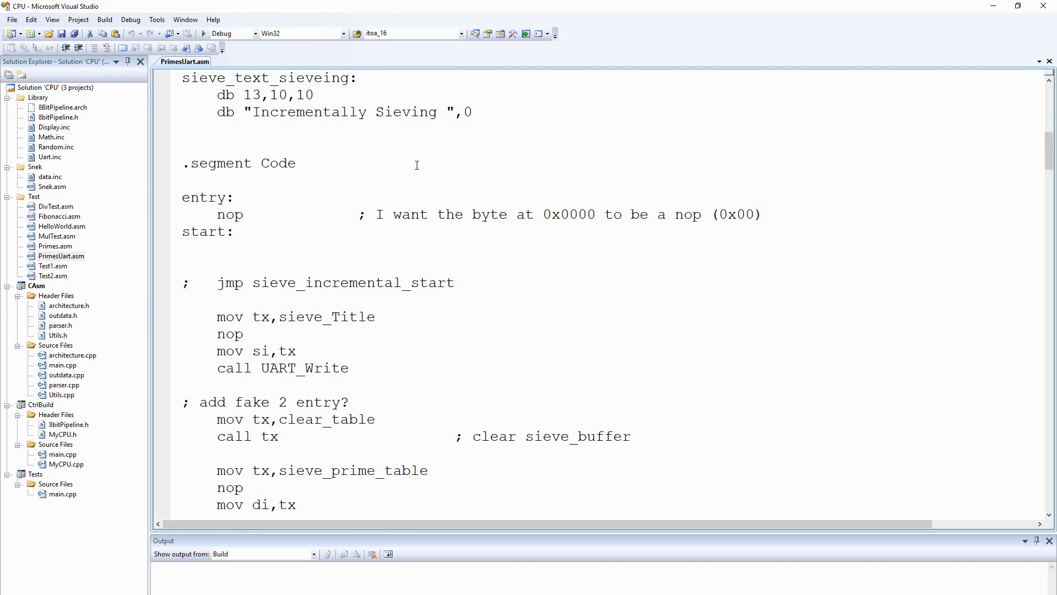
pyautogui.moveTo(395, 162)
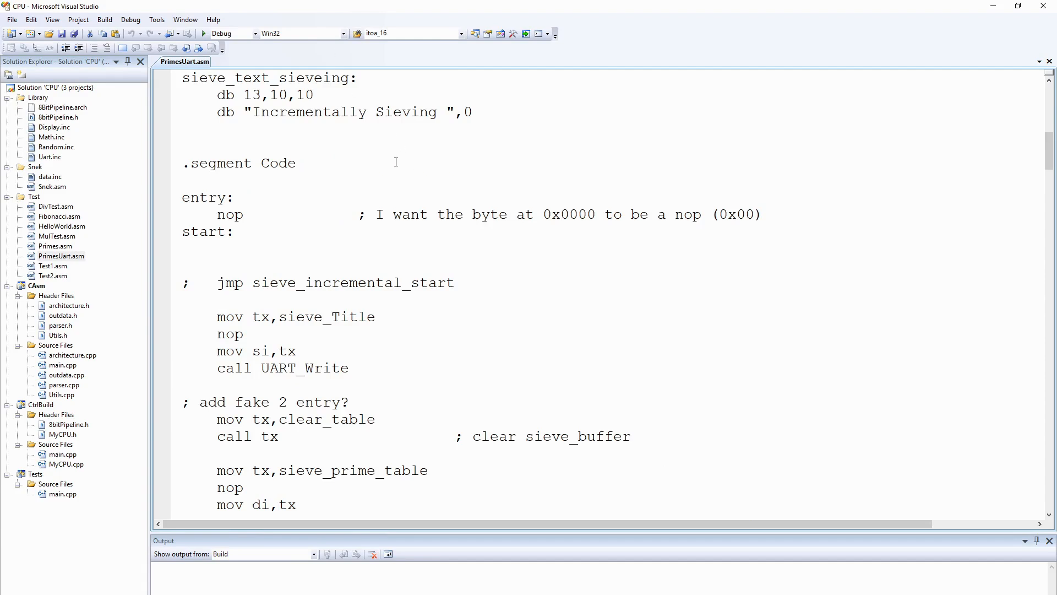
pyautogui.scroll(-3)
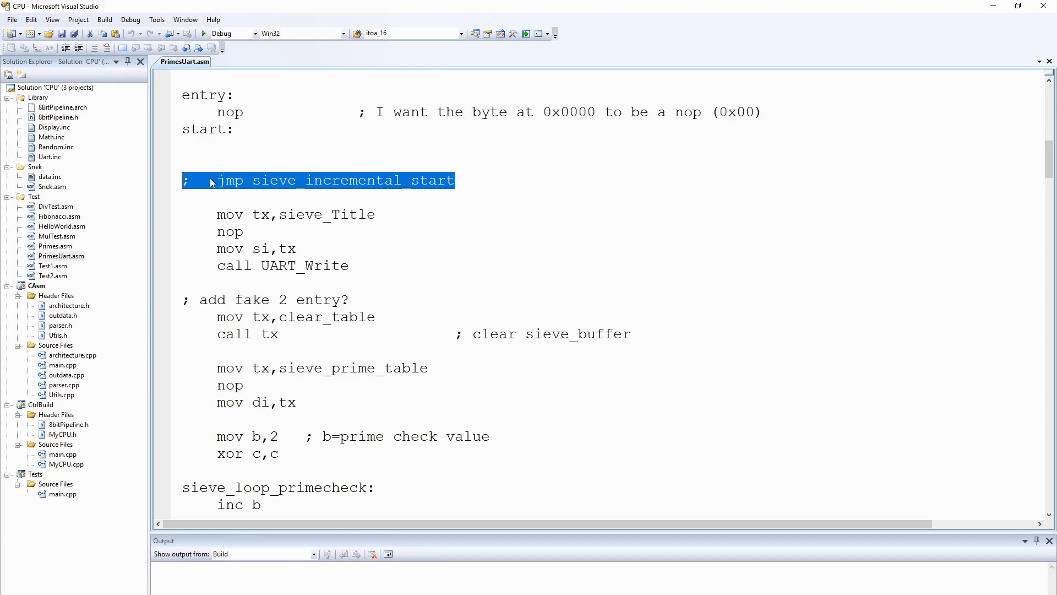
pyautogui.scroll(-3)
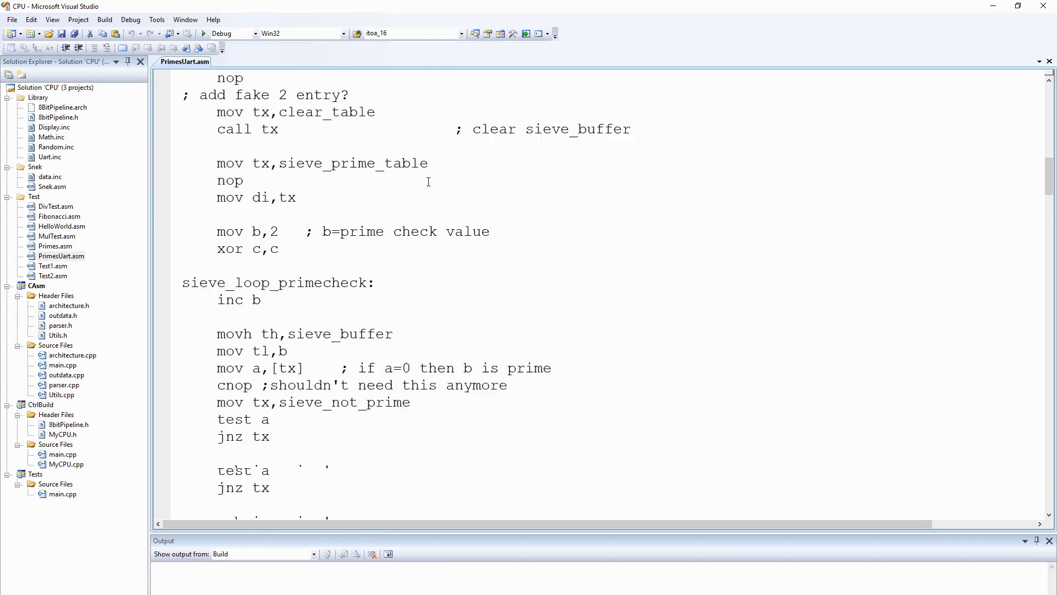
pyautogui.scroll(-3)
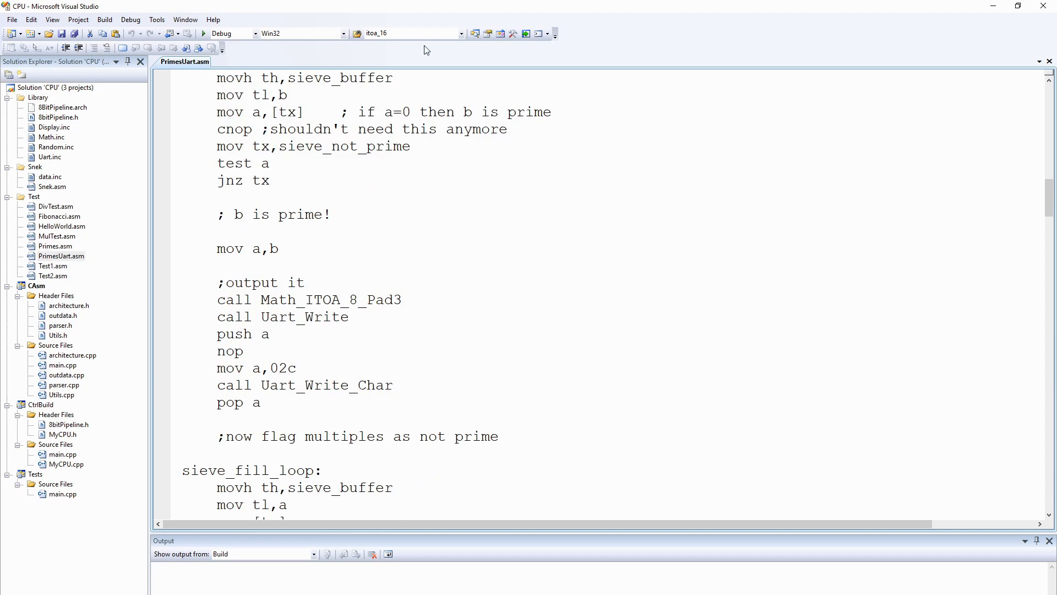
pyautogui.scroll(-3)
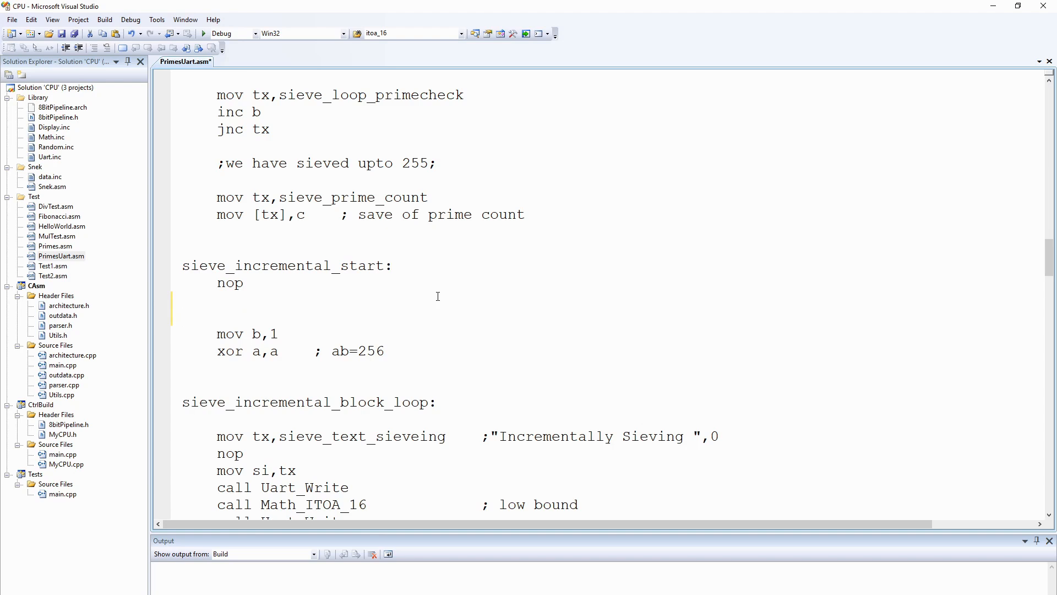
pyautogui.write('break')
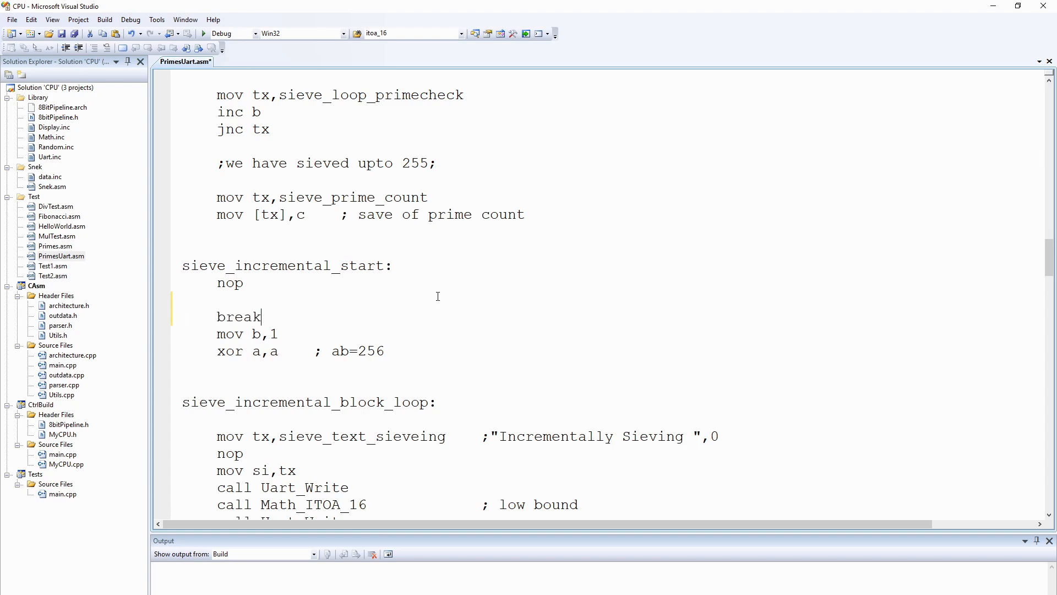
pyautogui.moveTo(618, 221)
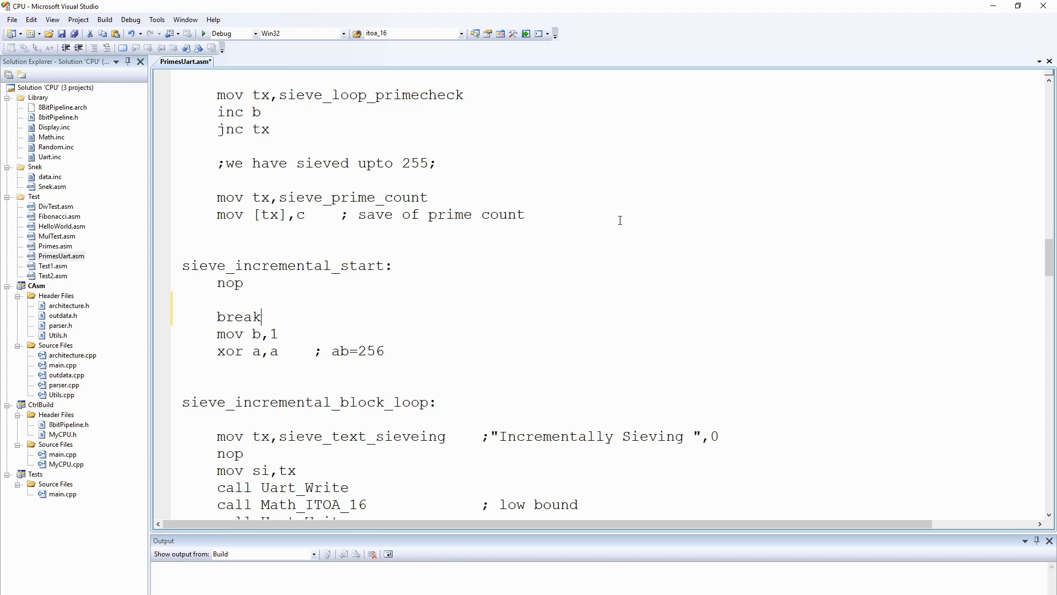
# Add another 'break' instruction under the halt: label
pyautogui.scroll(-3)
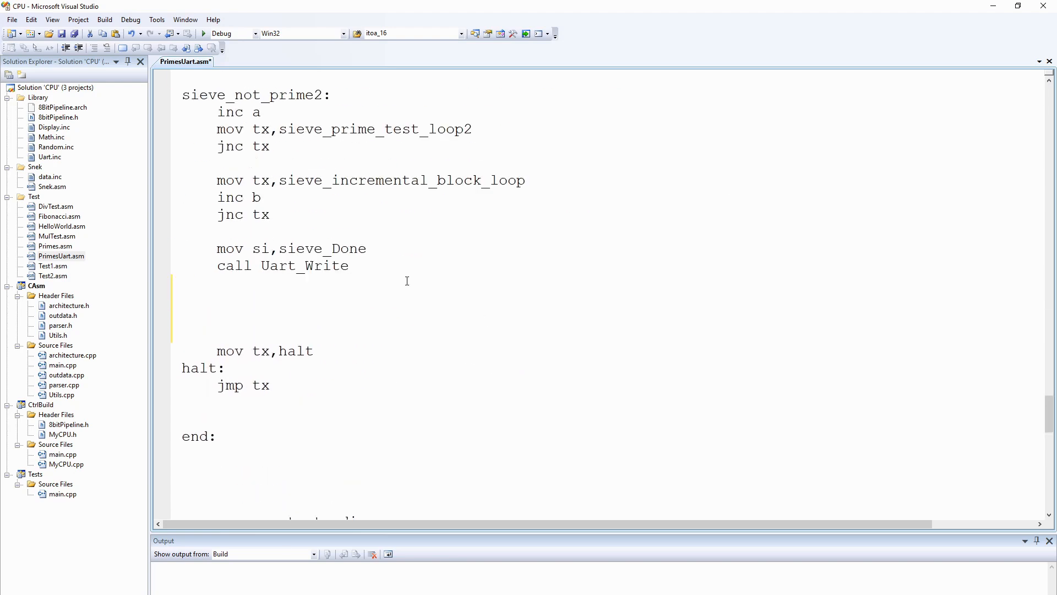
pyautogui.scroll(-3)
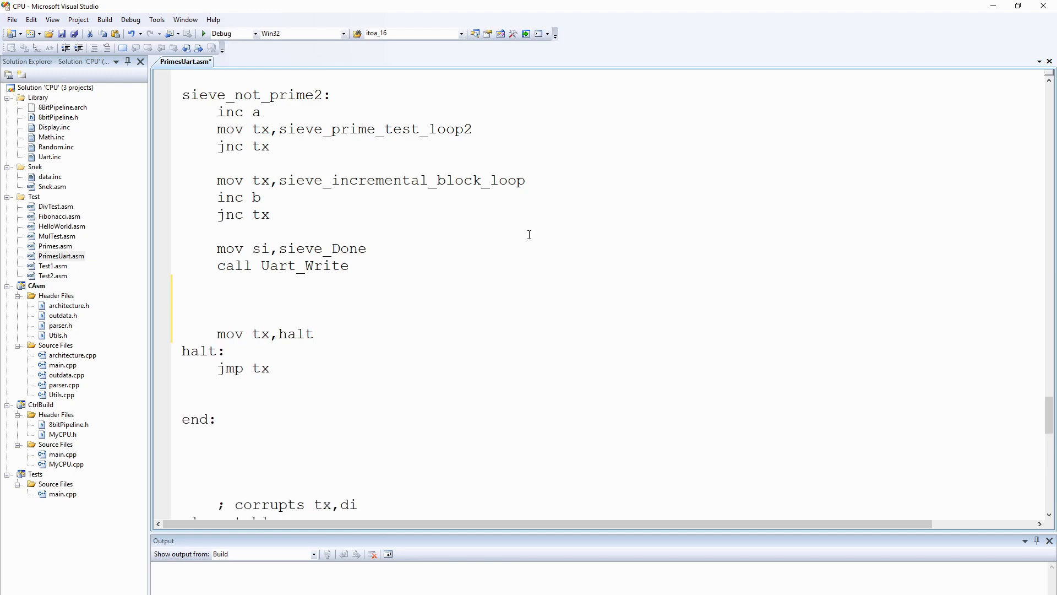
pyautogui.write('break')
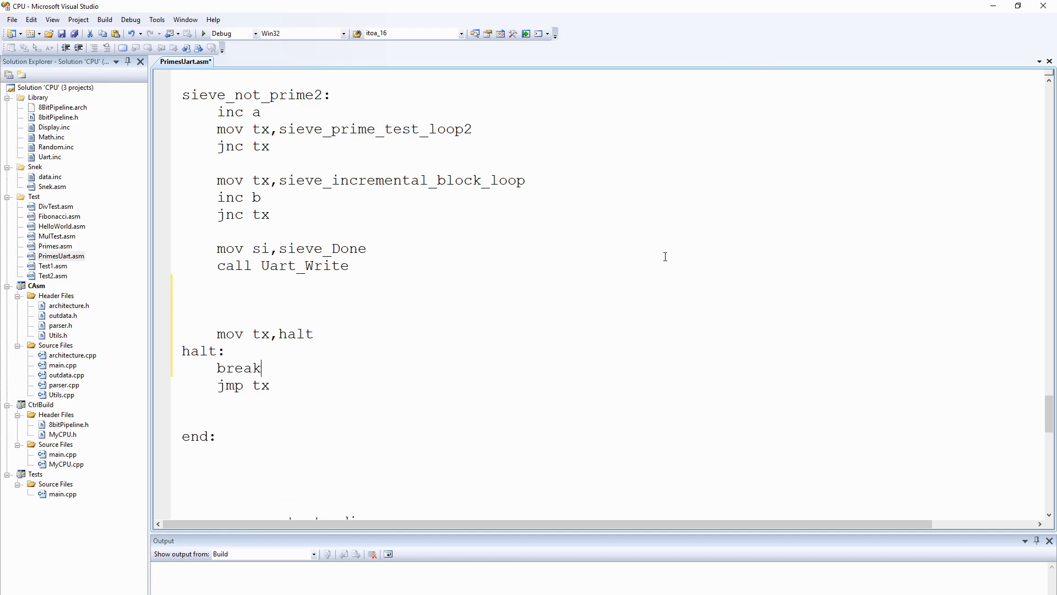
pyautogui.moveTo(882, 331)
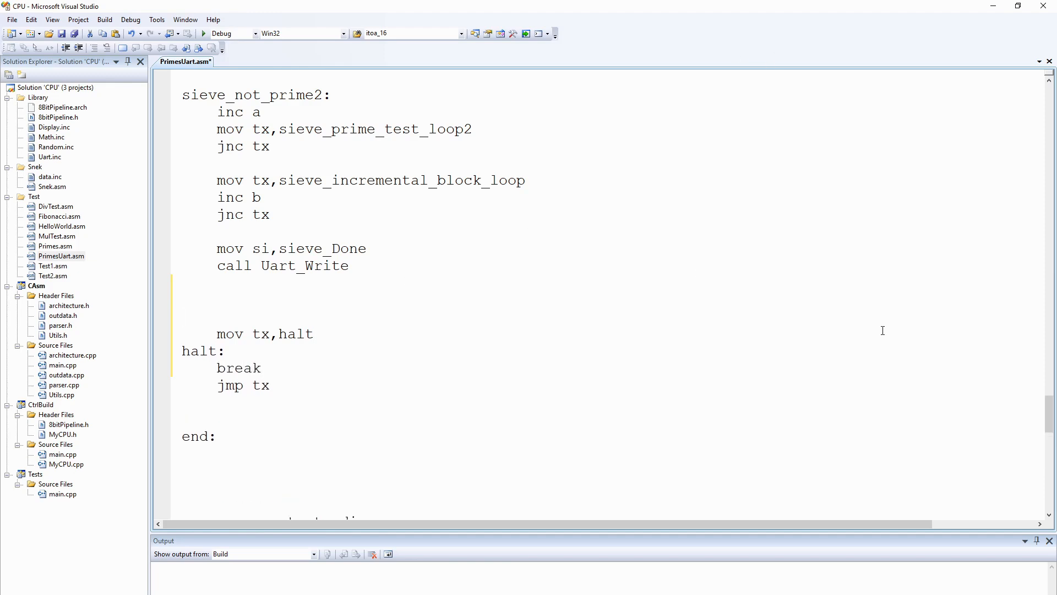
pyautogui.scroll(3)
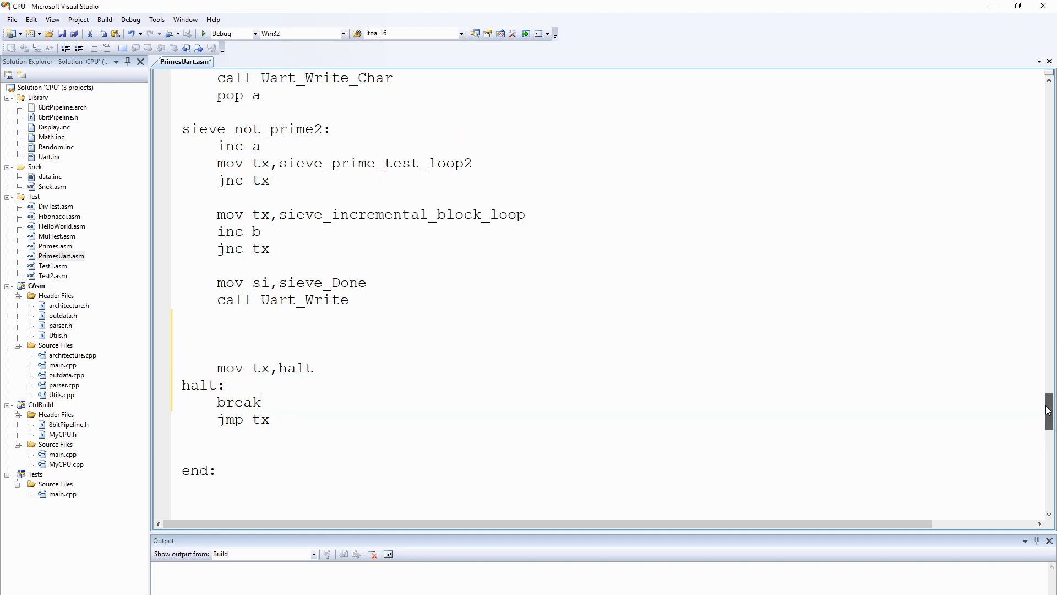
pyautogui.scroll(3)
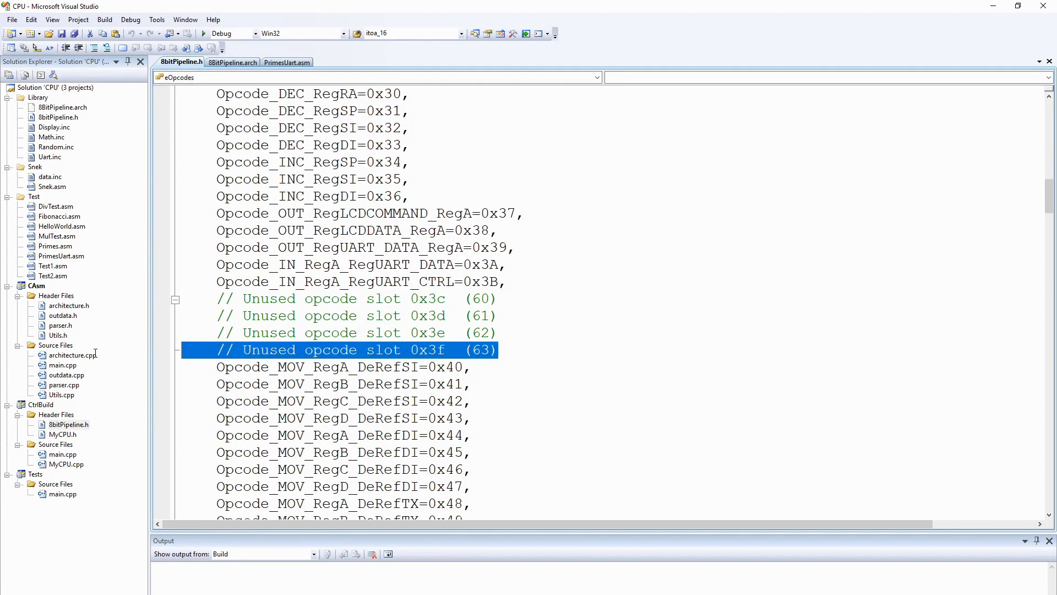
# Define unused slot 0x3F as Opcode_BREAK in the 8BitPipeline opcode listing
pyautogui.click(232, 62)
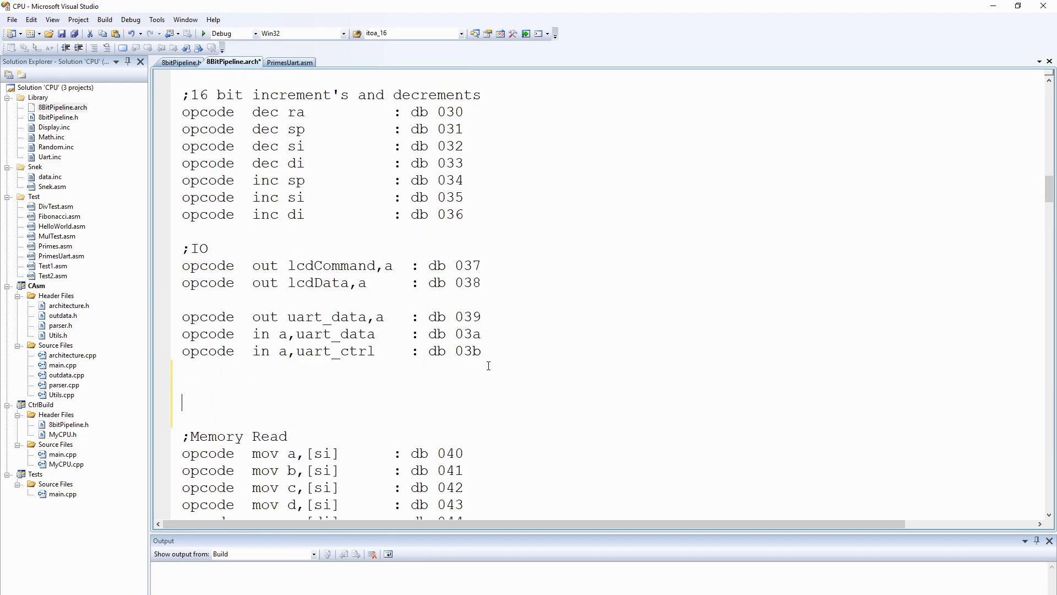
pyautogui.write('opcode\tbr')
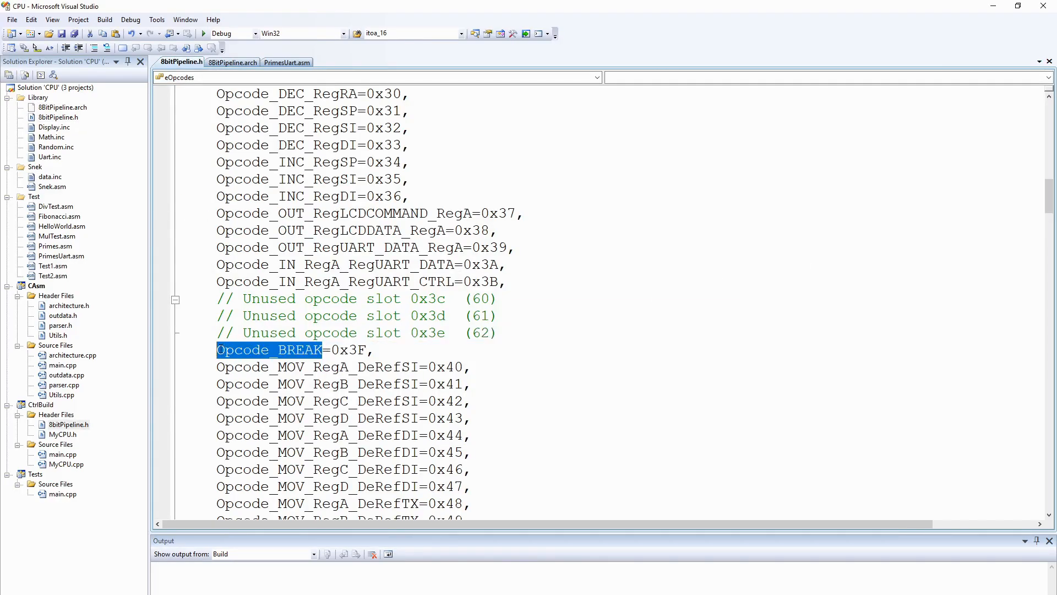
pyautogui.moveTo(508, 190)
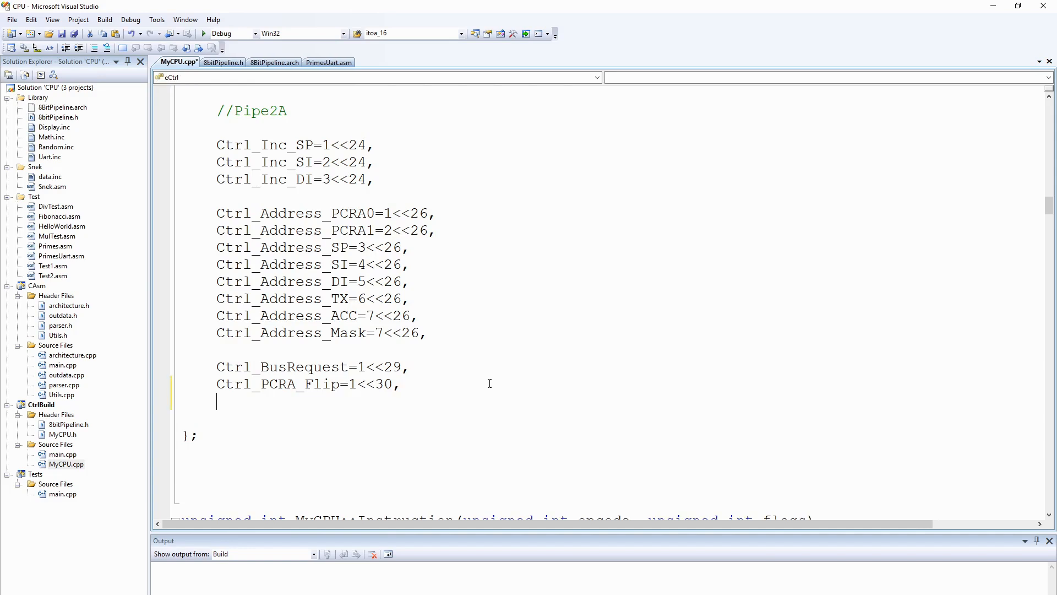
# Finish the eCtrl enum line as Ctrl_Break=1<<31
pyautogui.write('Ctrl')
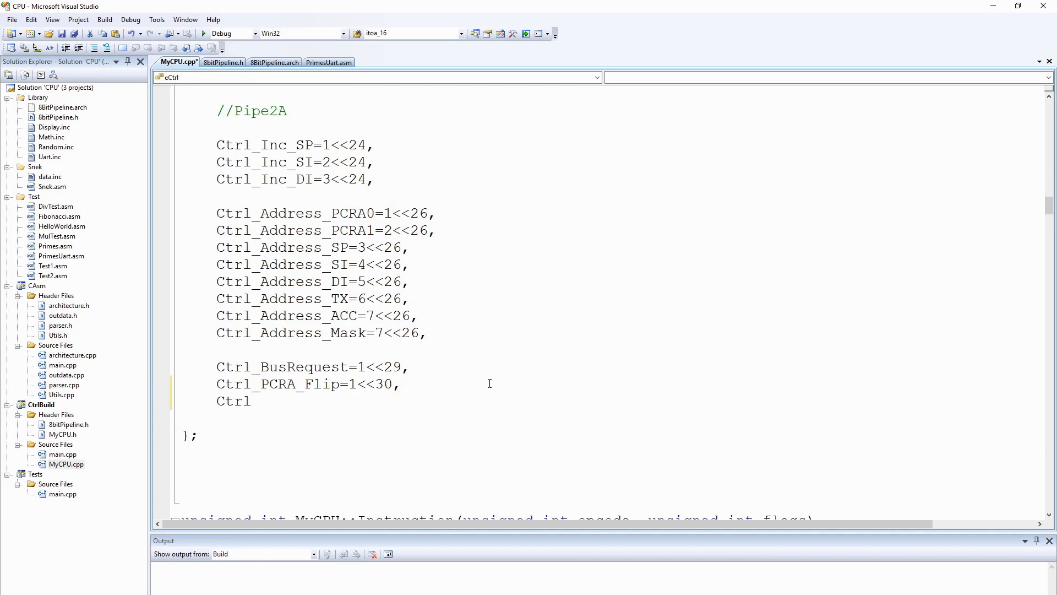
pyautogui.write('_Break')
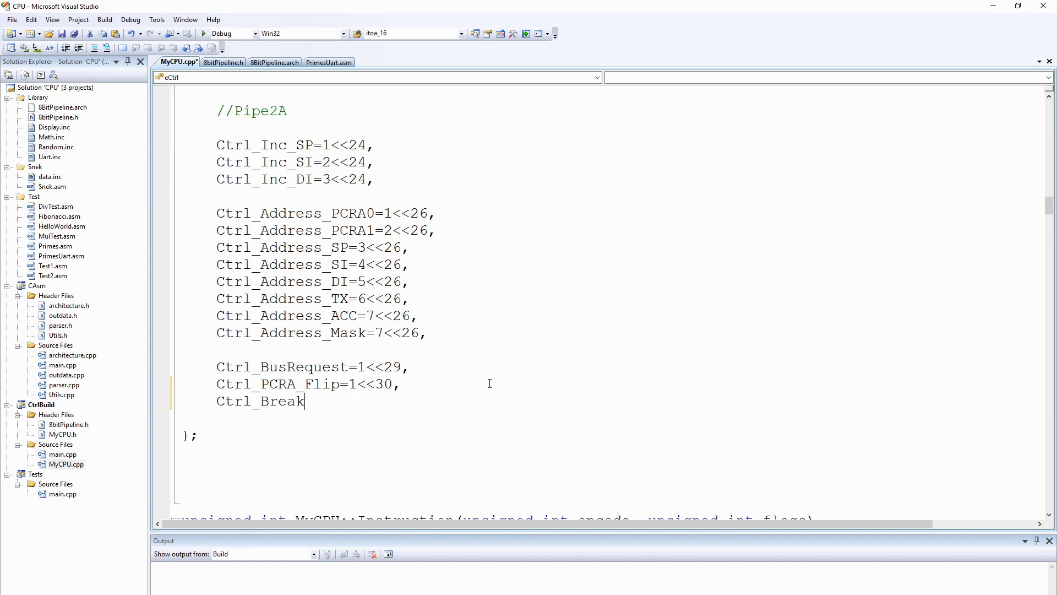
pyautogui.write('=1<<1;')
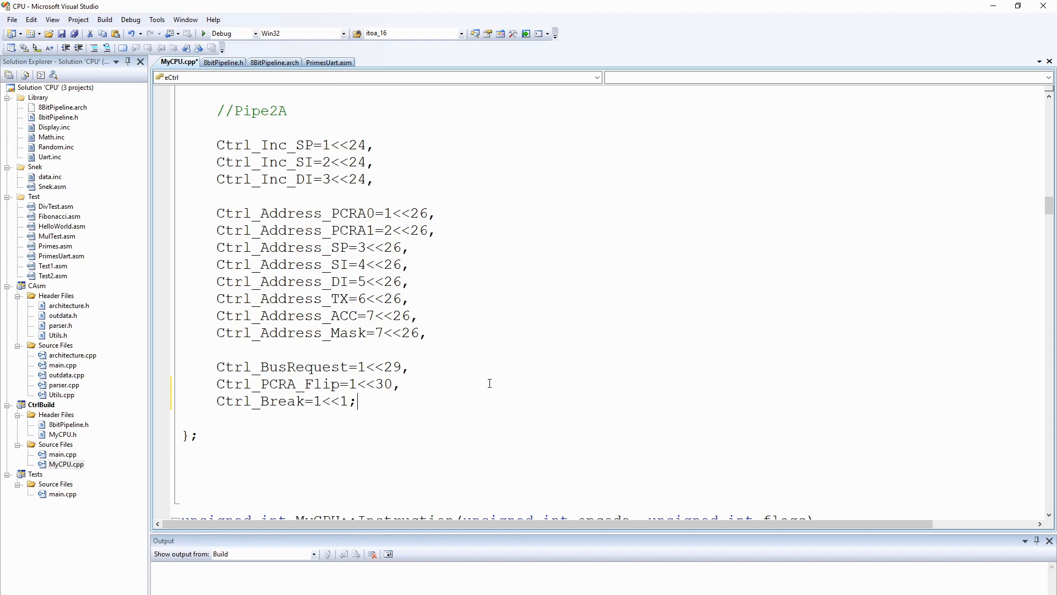
pyautogui.write('3')
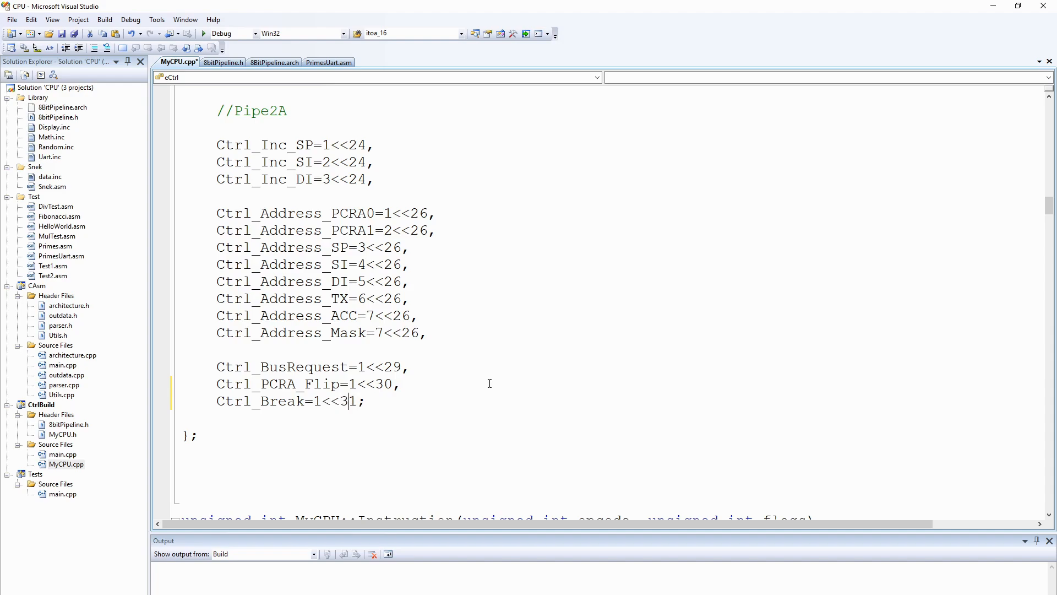
pyautogui.scroll(-3)
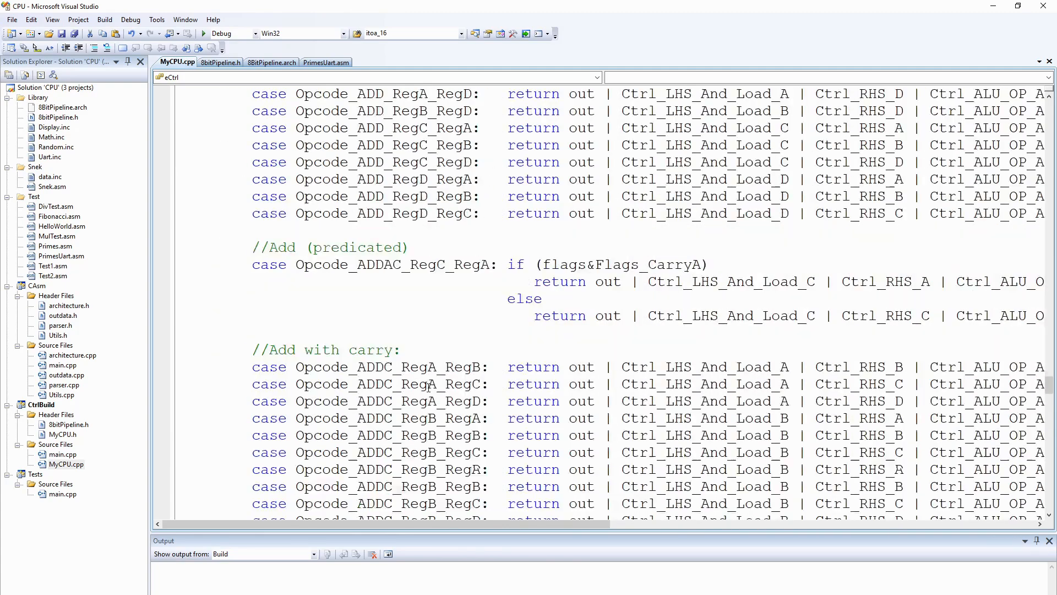
# Add 'case Opcode_BREAK: return out | Ctrl_Break;' under the //IO section
pyautogui.click(31, 20)
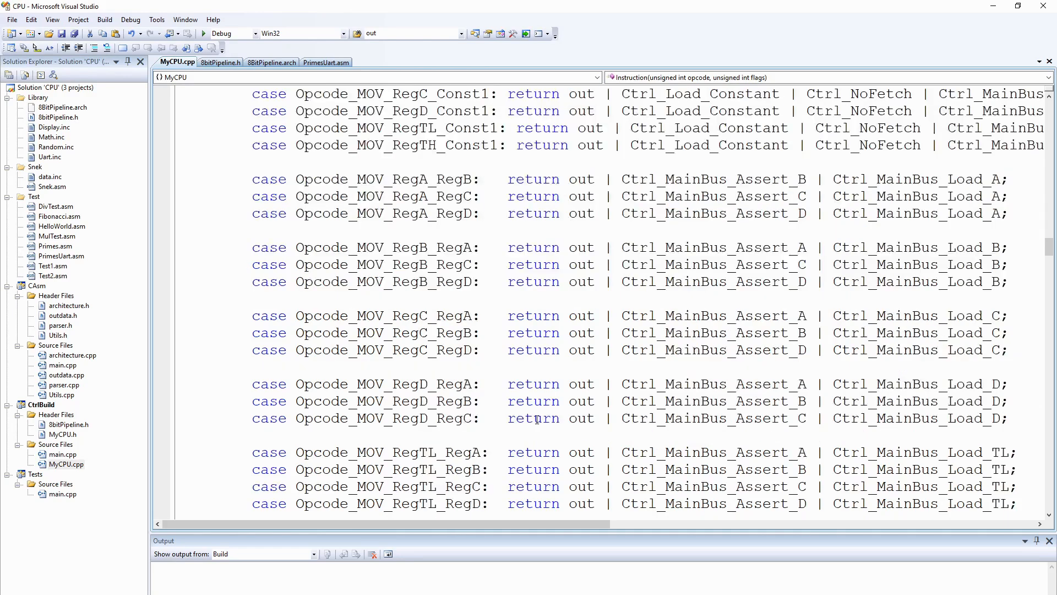
pyautogui.click(31, 20)
pyautogui.write('case')
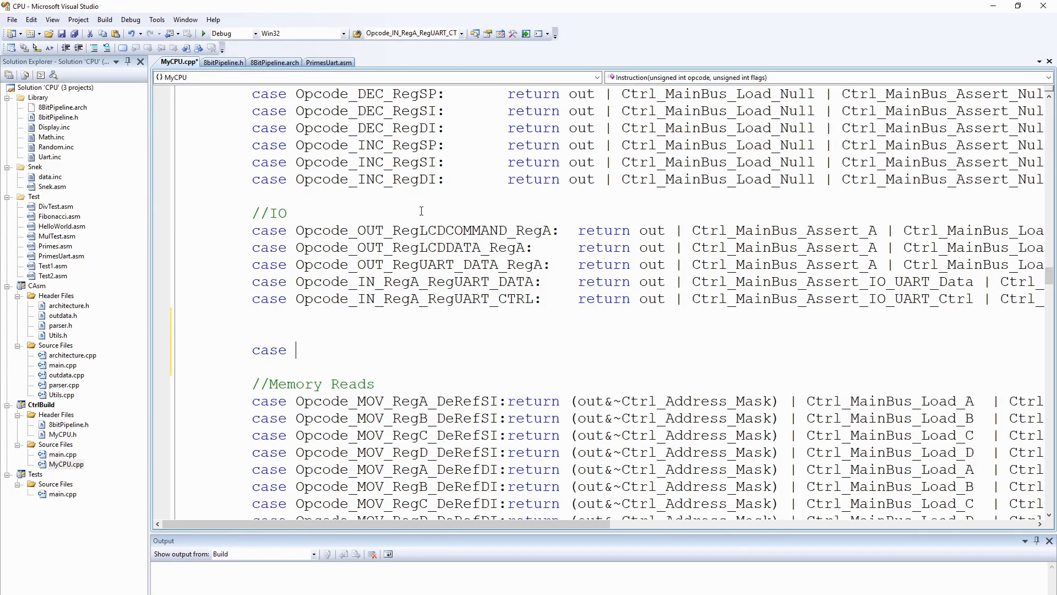
pyautogui.write('Opcode_BREAK:')
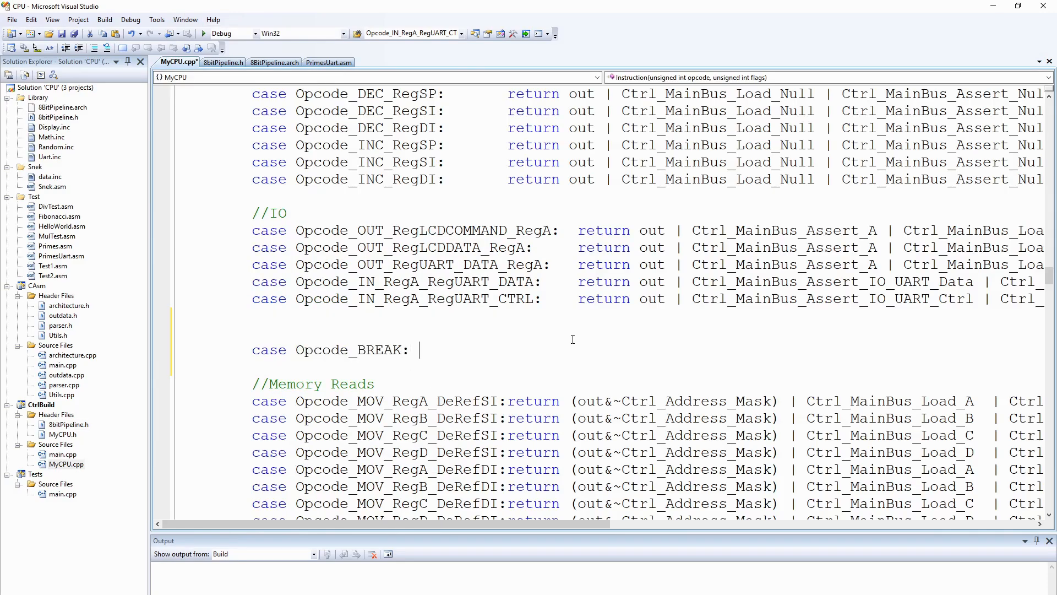
pyautogui.scroll(3)
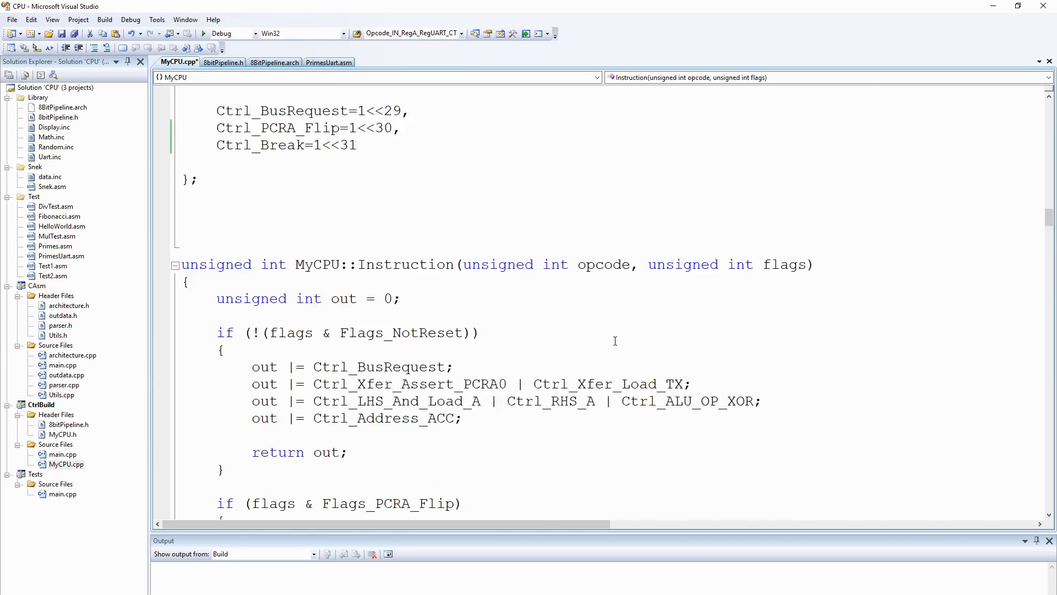
pyautogui.scroll(-3)
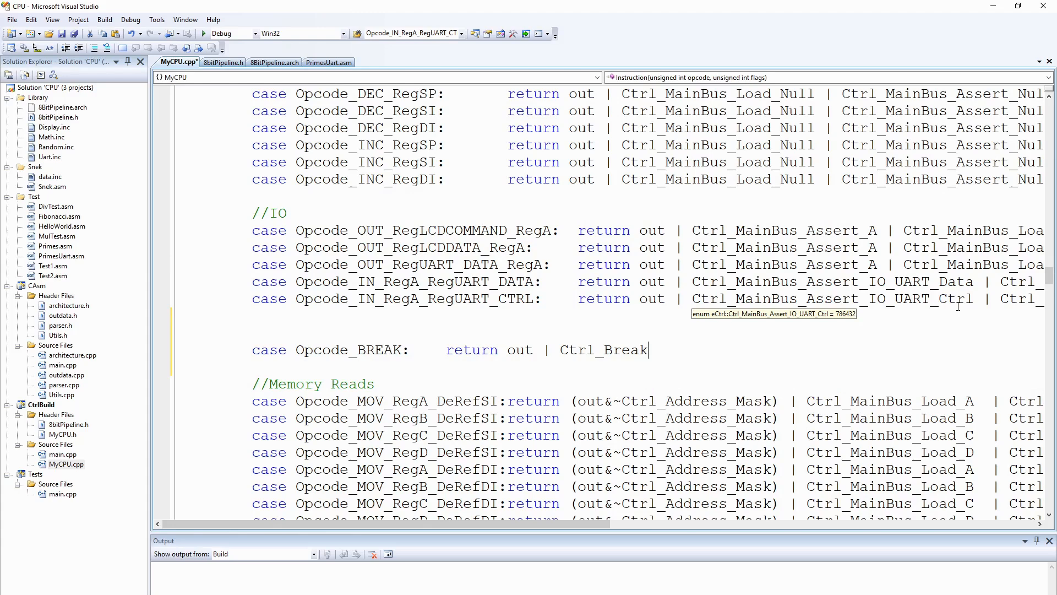
pyautogui.write(';')
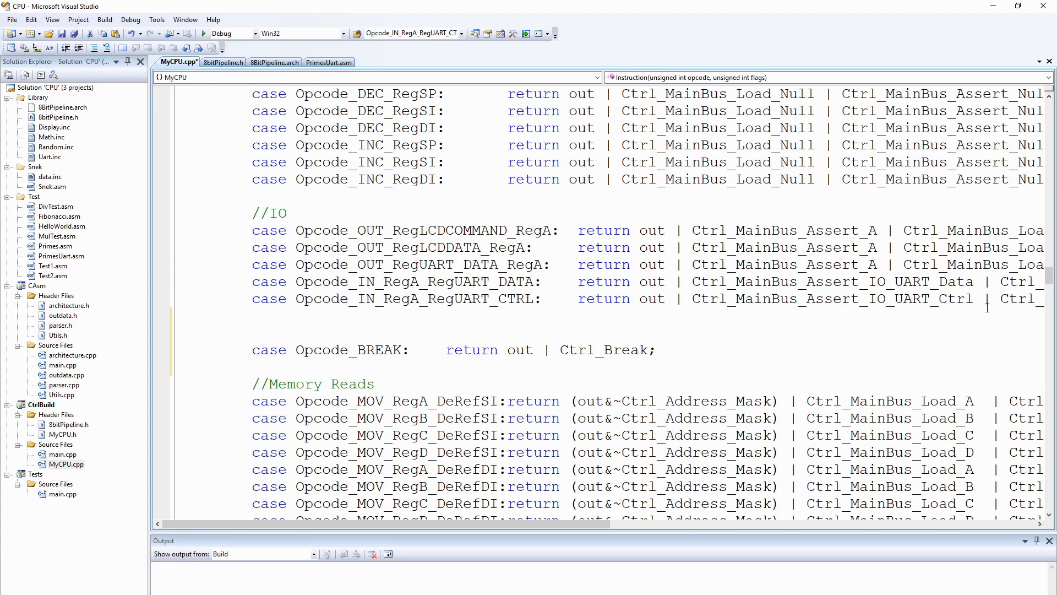
pyautogui.click(657, 350)
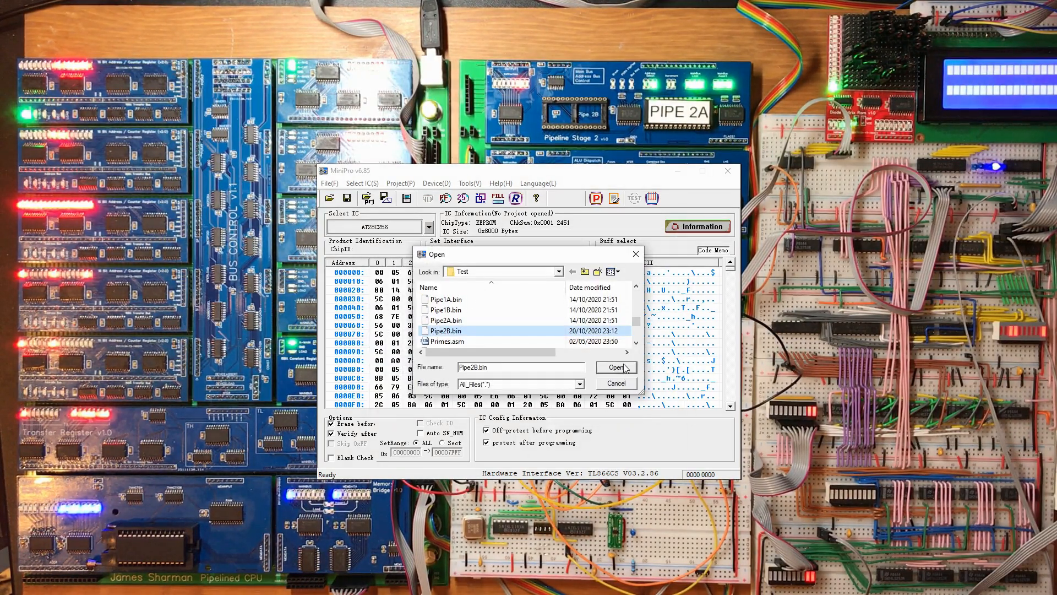
# Load the Pipe2B.bin image from the Test folder for the AT28C256 EEPROM
pyautogui.click(615, 367)
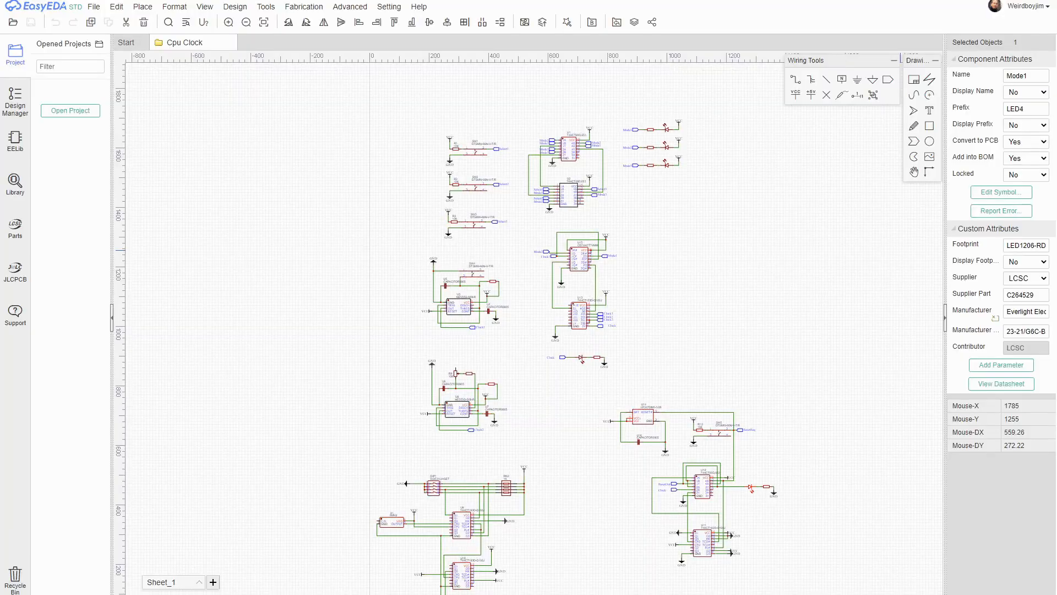
pyautogui.moveTo(357, 227)
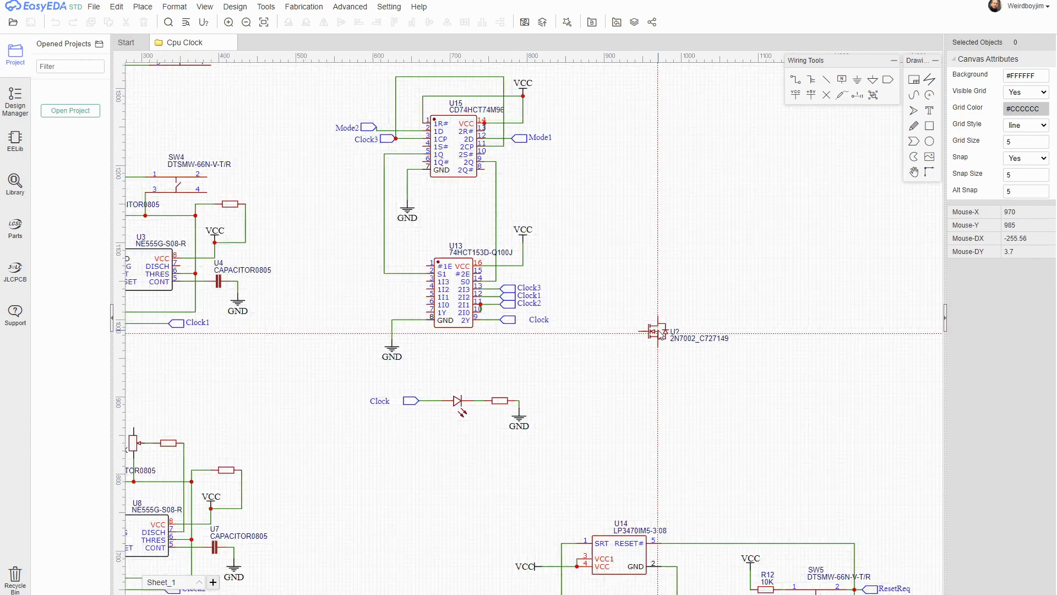
# Label the 2N7002 gate net port 'Break' with drain on Select1 and source on GND
pyautogui.scroll(-3)
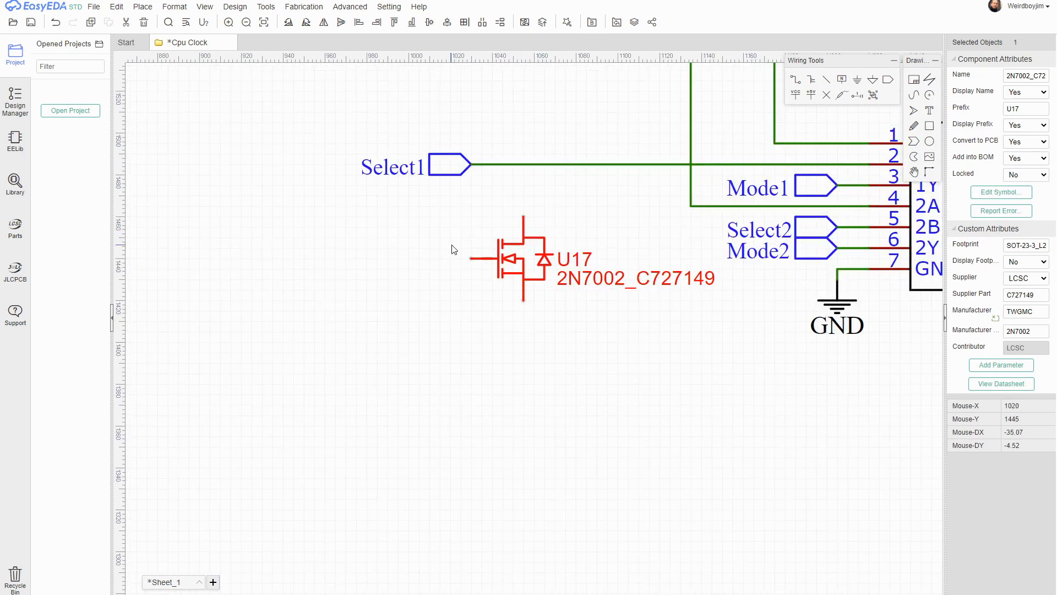
pyautogui.moveTo(530, 303)
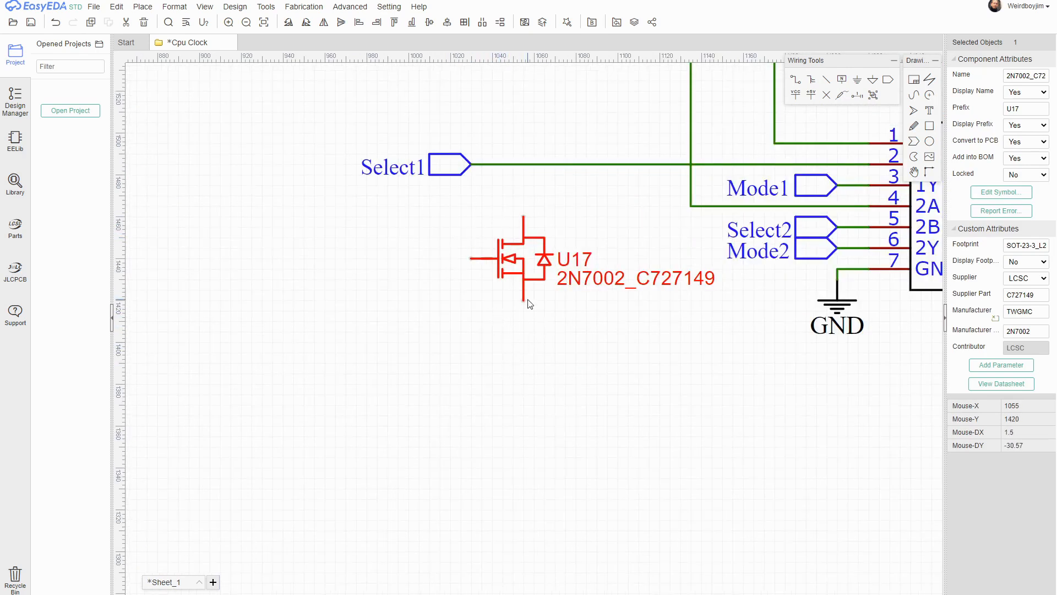
pyautogui.moveTo(522, 223)
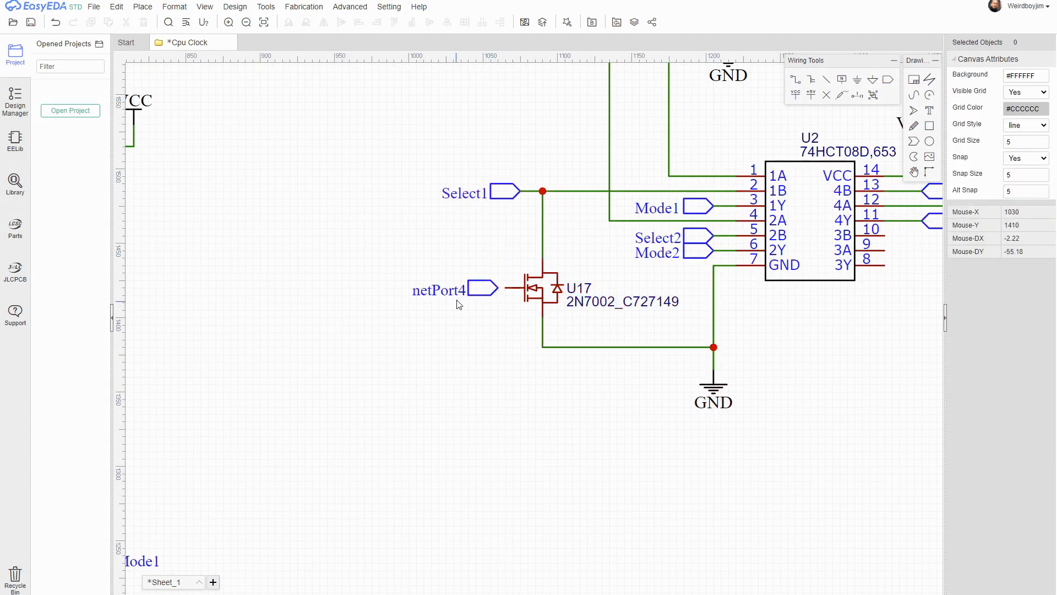
pyautogui.click(464, 290)
pyautogui.write('break')
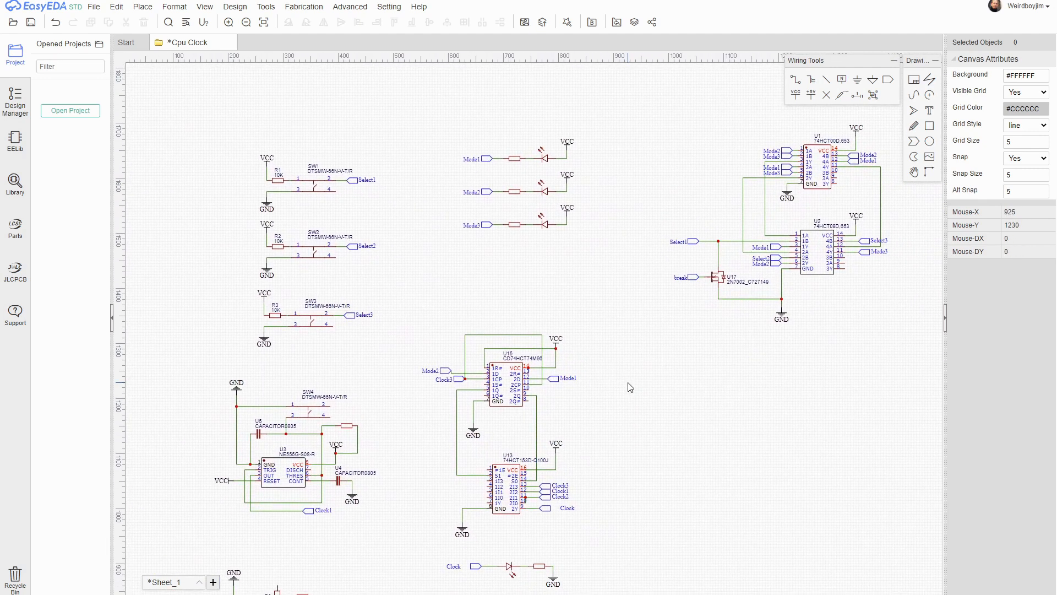
pyautogui.moveTo(266, 299)
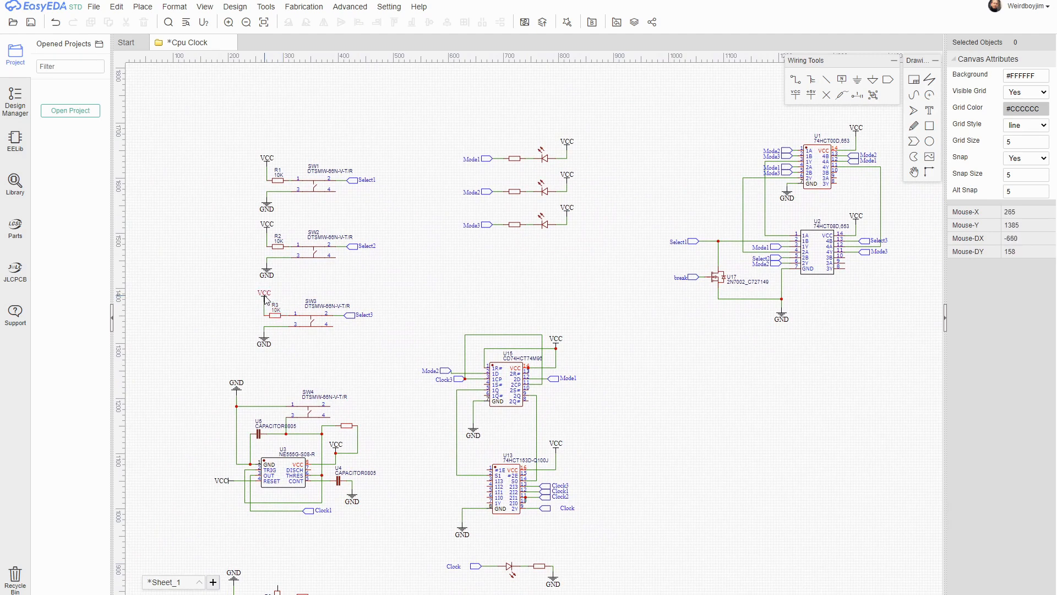
pyautogui.moveTo(266, 339)
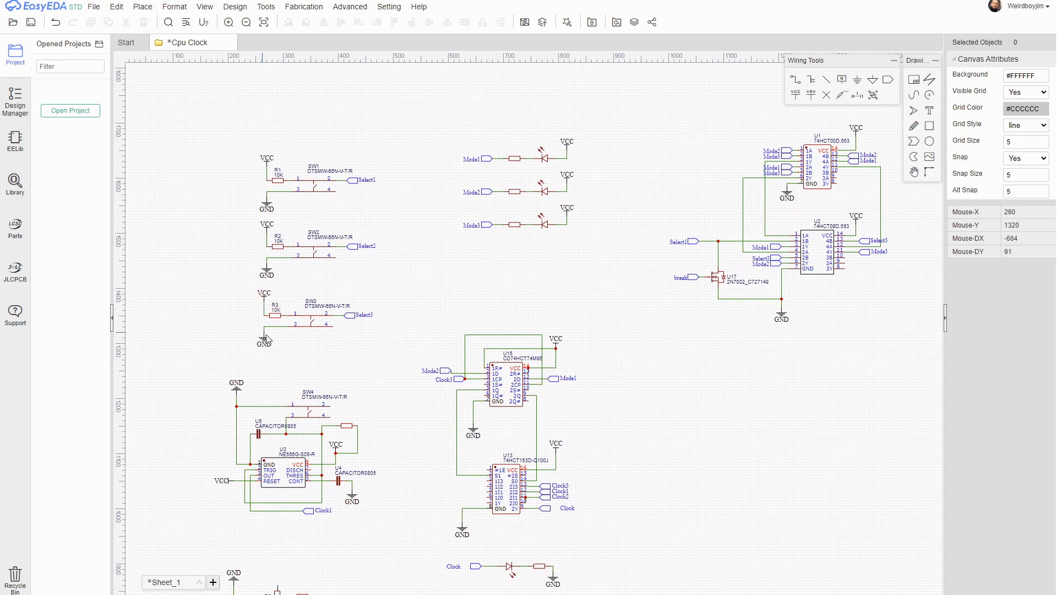
pyautogui.moveTo(224, 491)
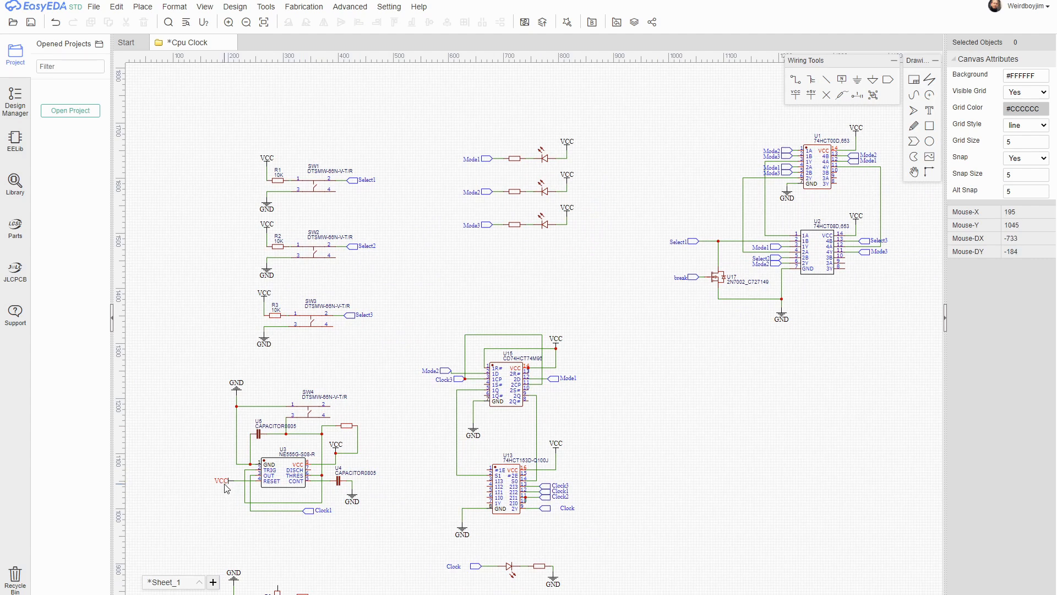
pyautogui.moveTo(372, 229)
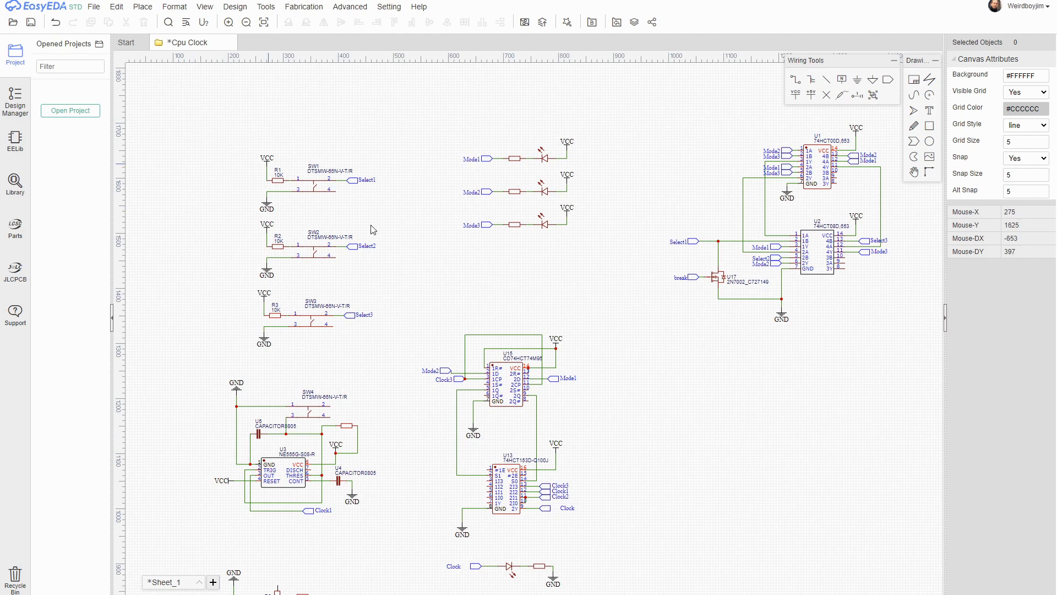
pyautogui.moveTo(686, 500)
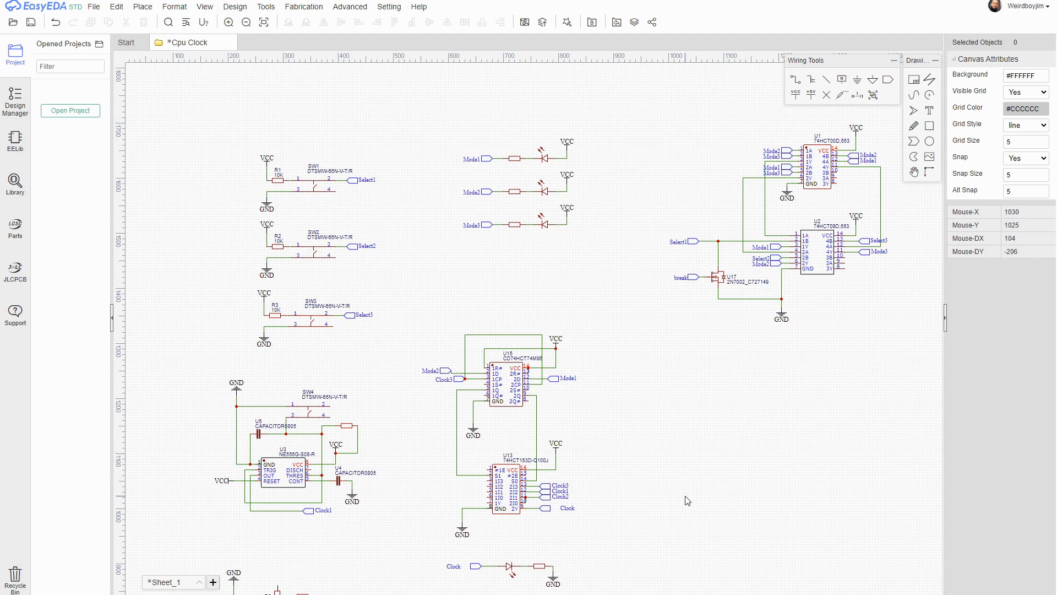
pyautogui.moveTo(683, 500)
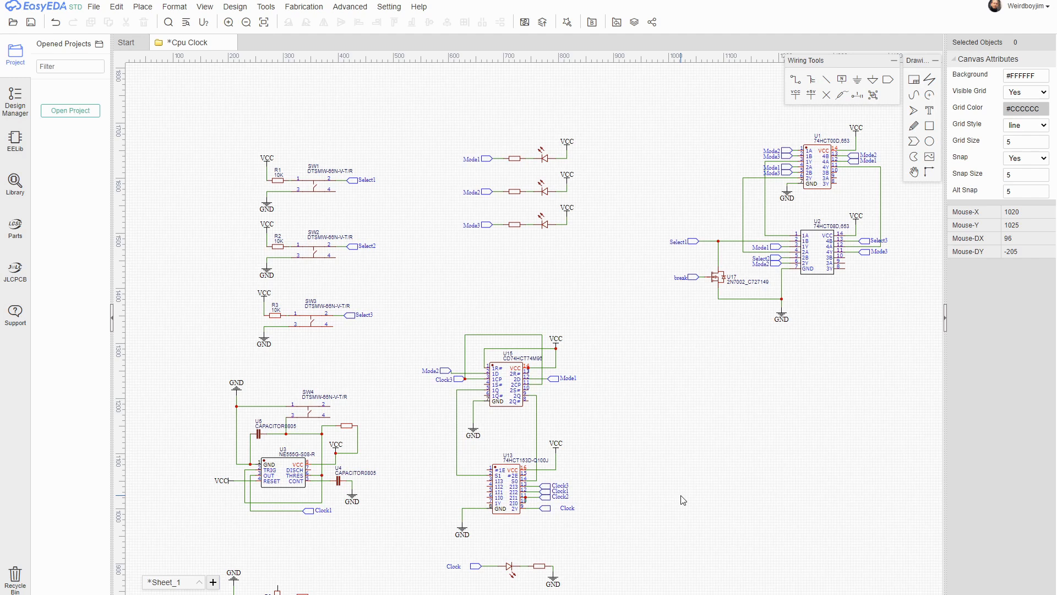
pyautogui.moveTo(634, 439)
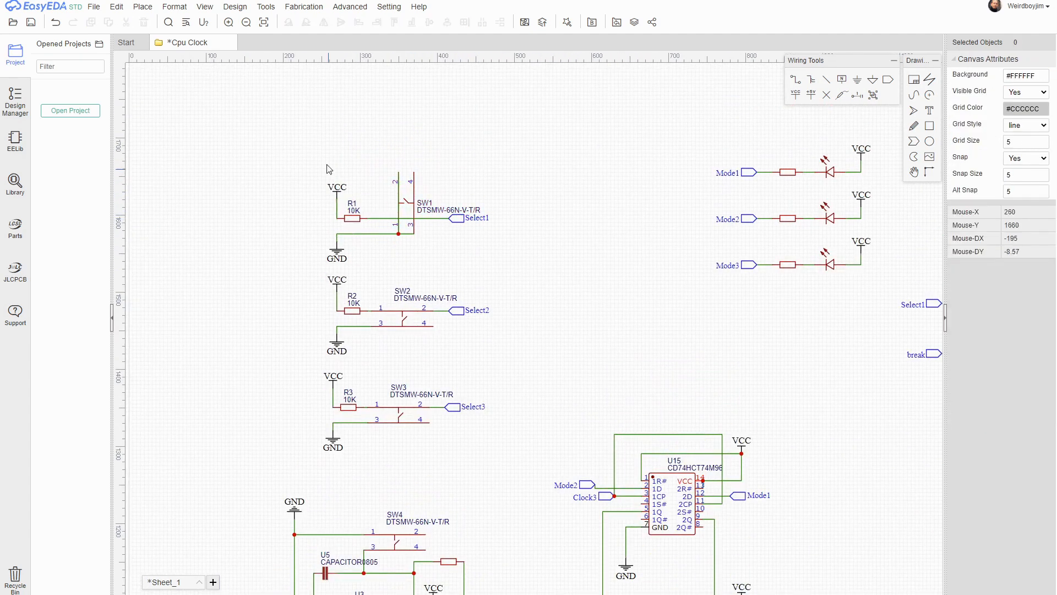
# Place R14 beside SW1 and draw the GND rail wire across the bottom under the switches
pyautogui.click(385, 172)
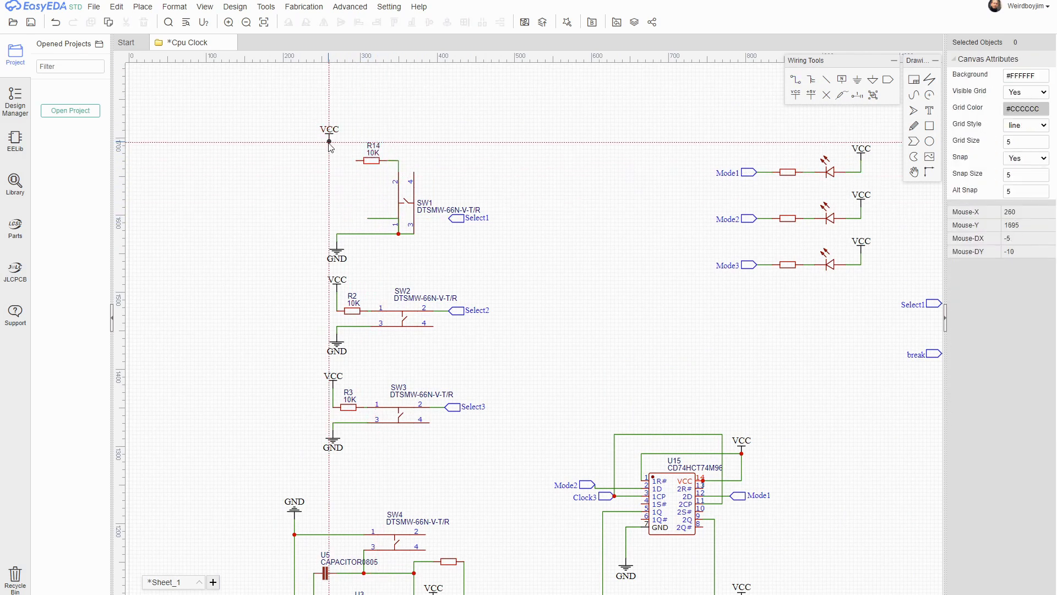
pyautogui.click(435, 191)
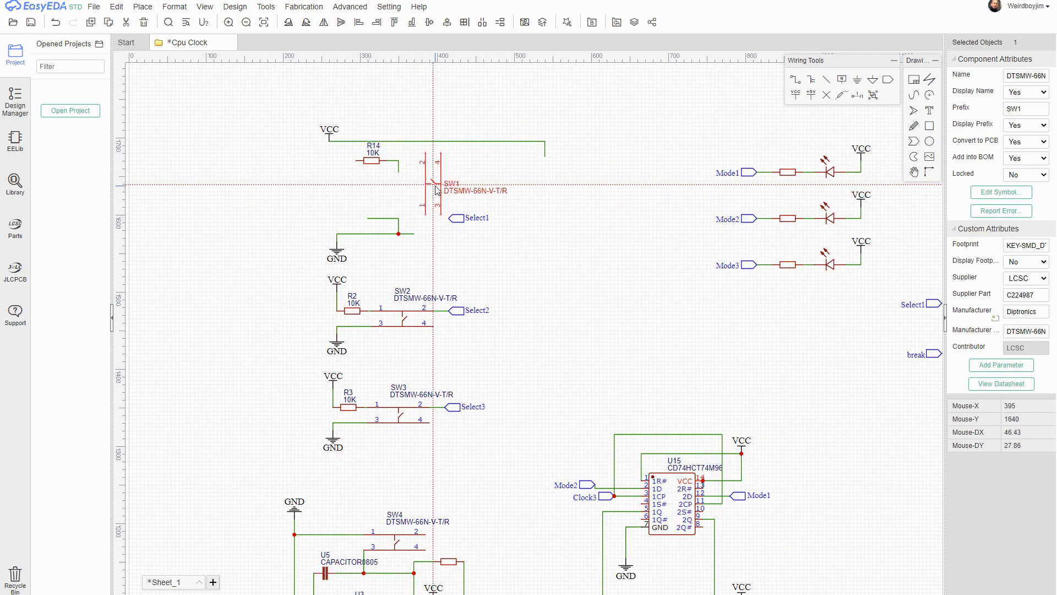
pyautogui.click(370, 239)
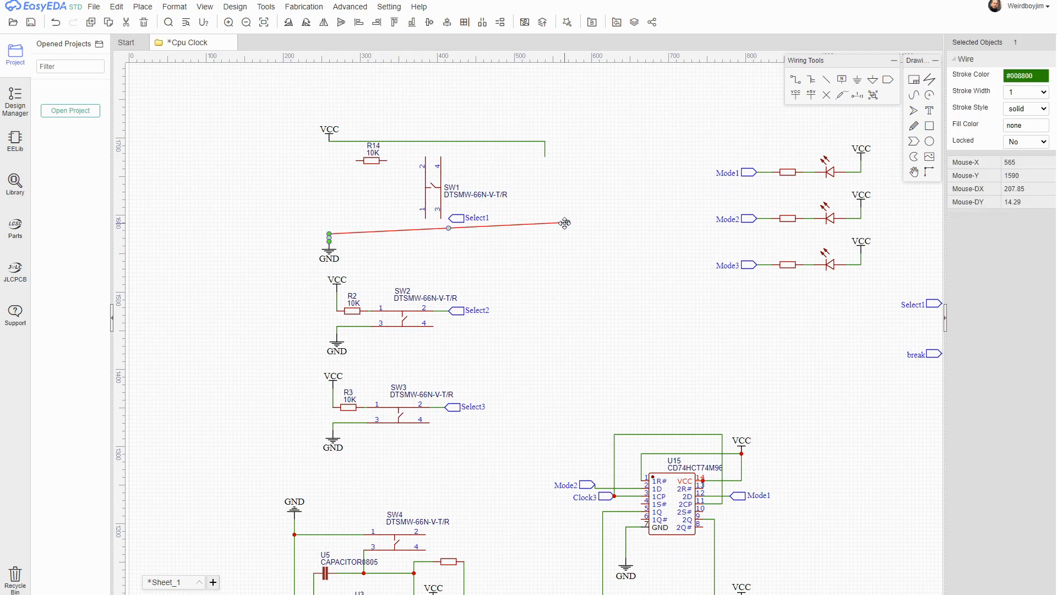
pyautogui.click(536, 284)
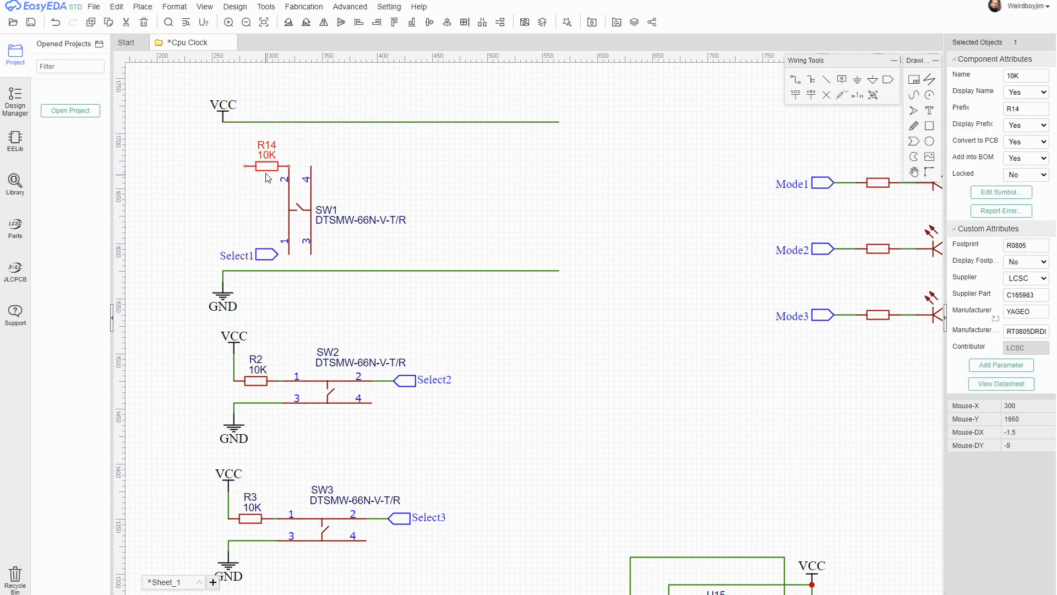
pyautogui.click(92, 7)
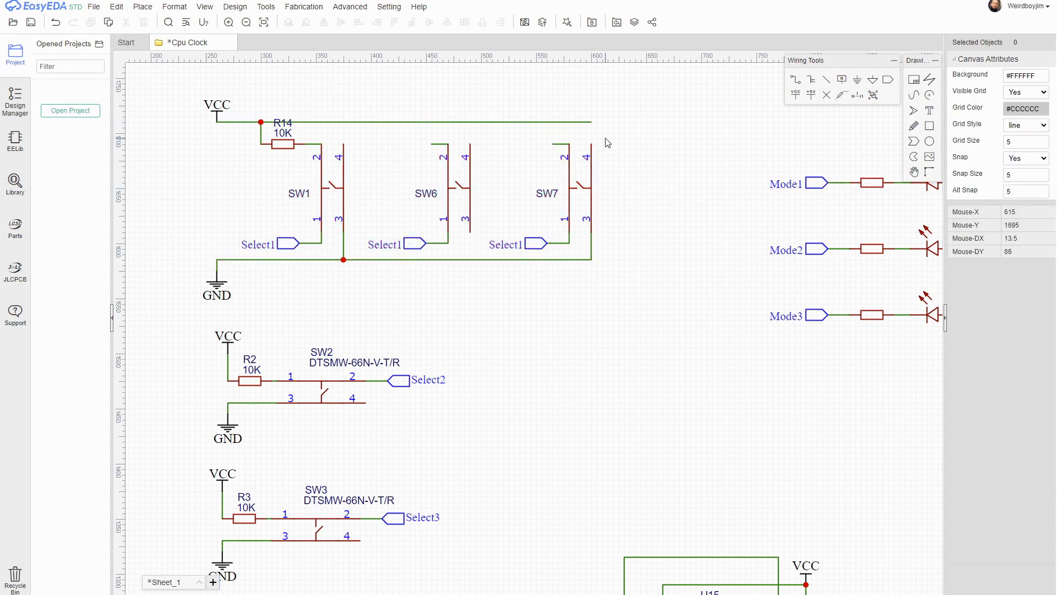
pyautogui.click(415, 244)
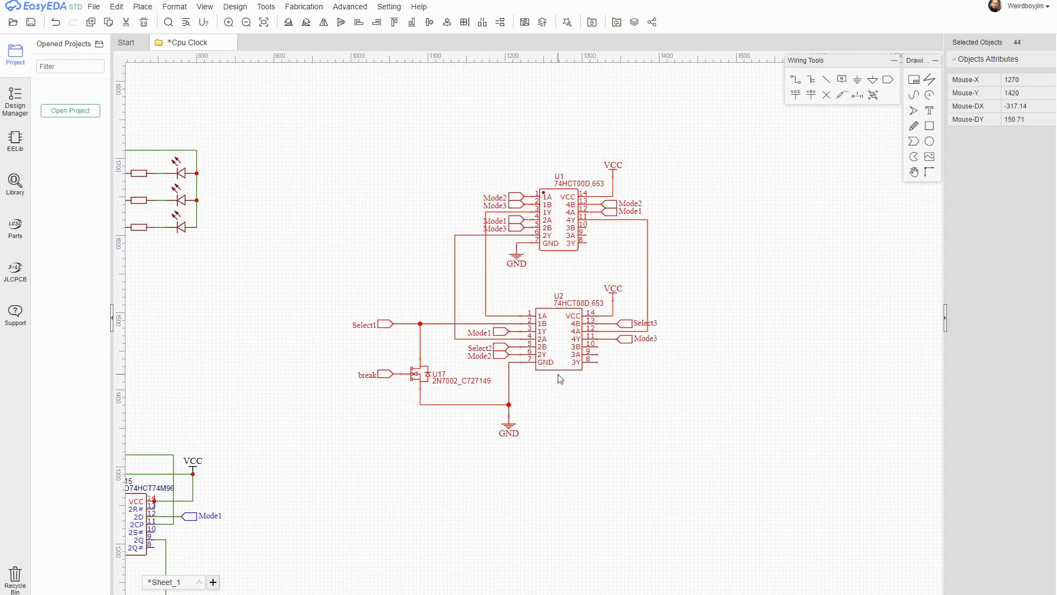
# Drop the moved U1/U2 gate block into place and clear the selection
pyautogui.click(571, 131)
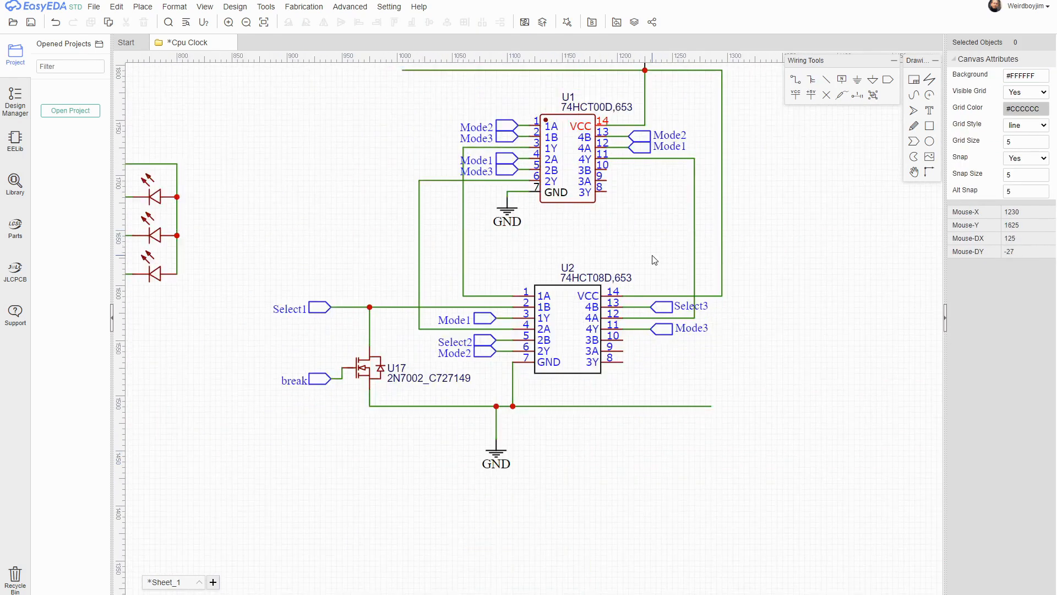
pyautogui.click(568, 155)
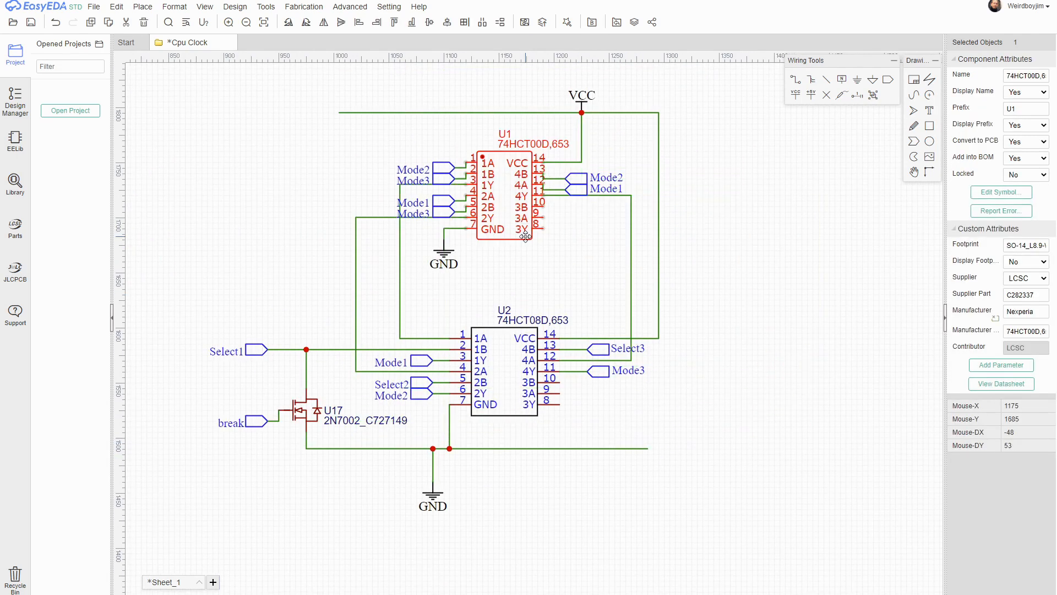
pyautogui.click(593, 282)
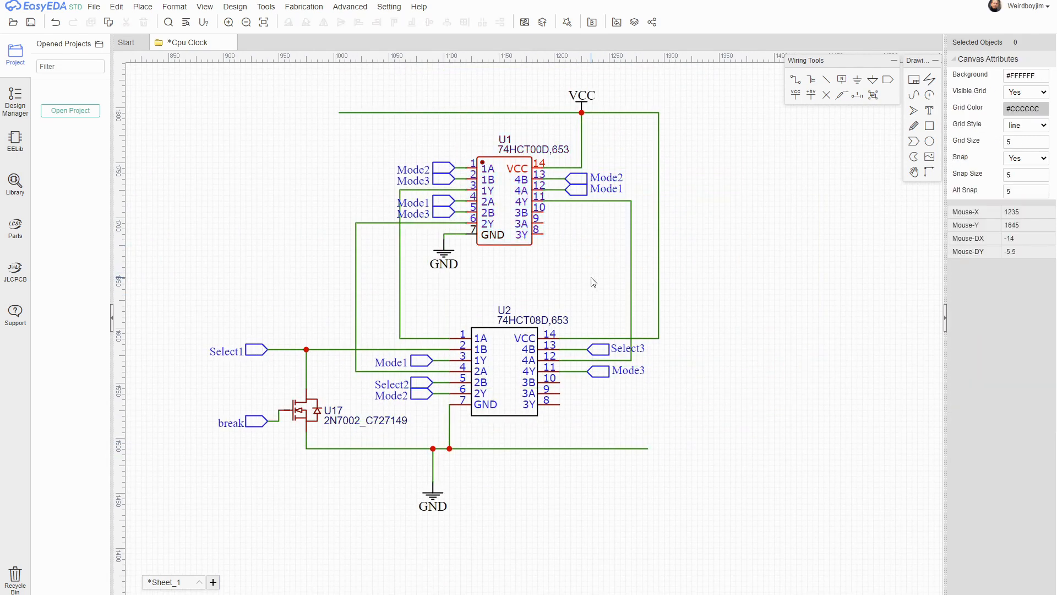
pyautogui.moveTo(451, 239)
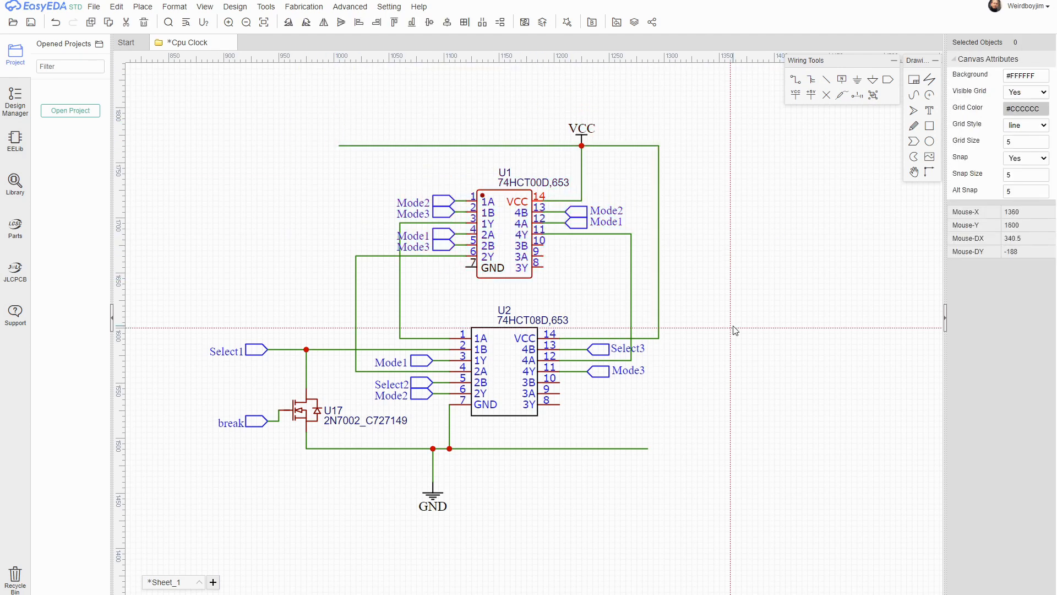
pyautogui.scroll(-3)
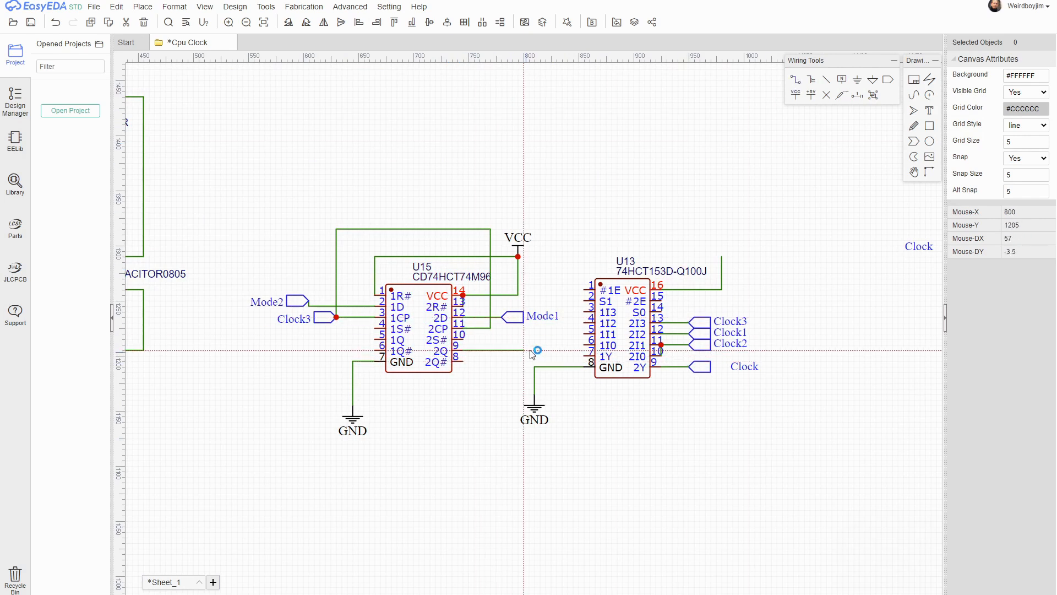
pyautogui.moveTo(556, 305)
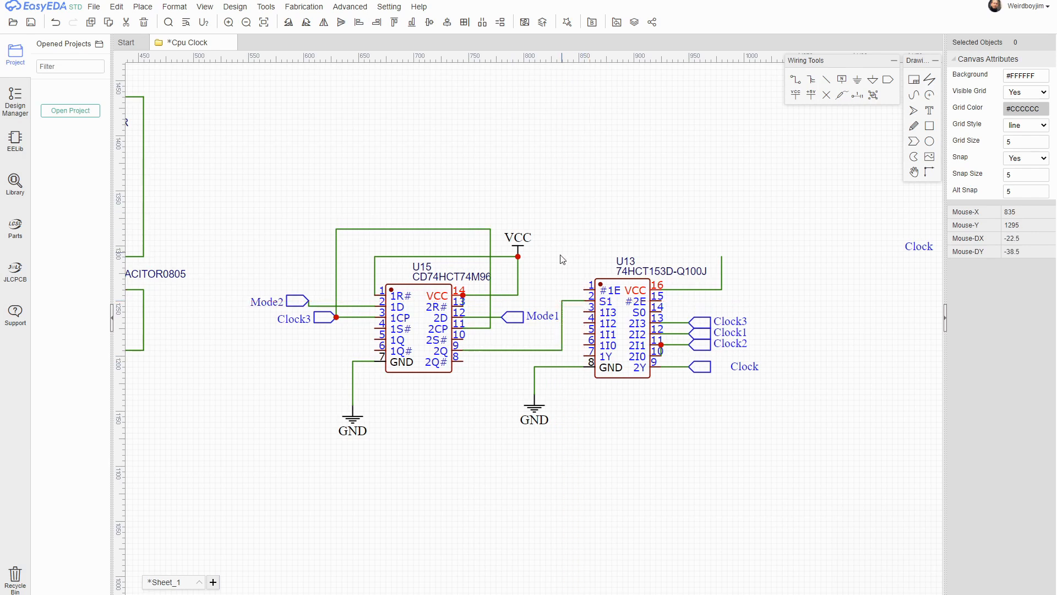
# Wire U15's 2Q to U13's S1 and move the VCC net flag to the top
pyautogui.click(512, 316)
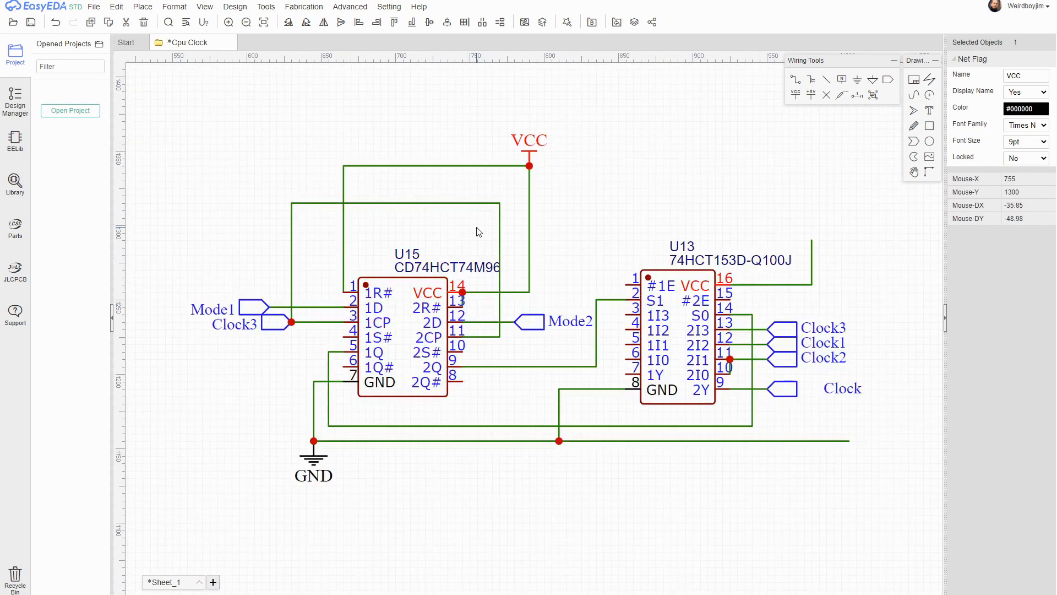
pyautogui.click(566, 185)
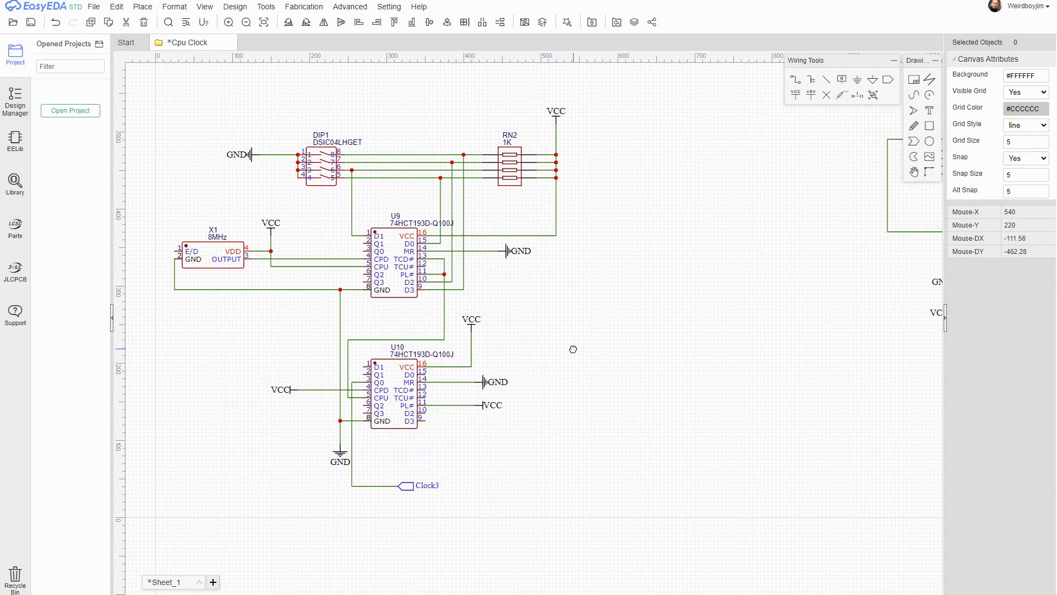
pyautogui.moveTo(529, 305)
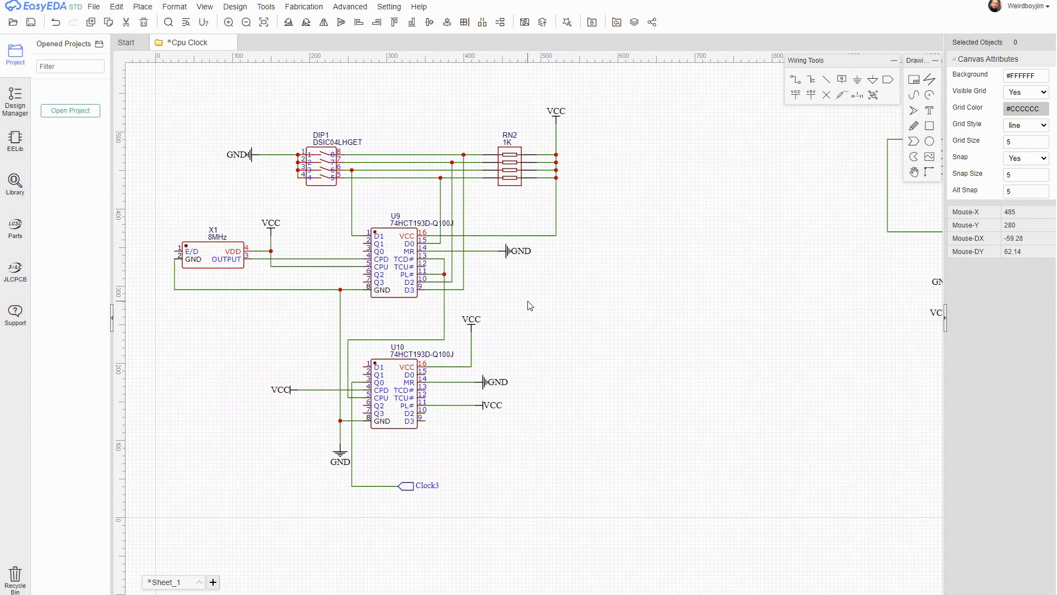
pyautogui.click(554, 106)
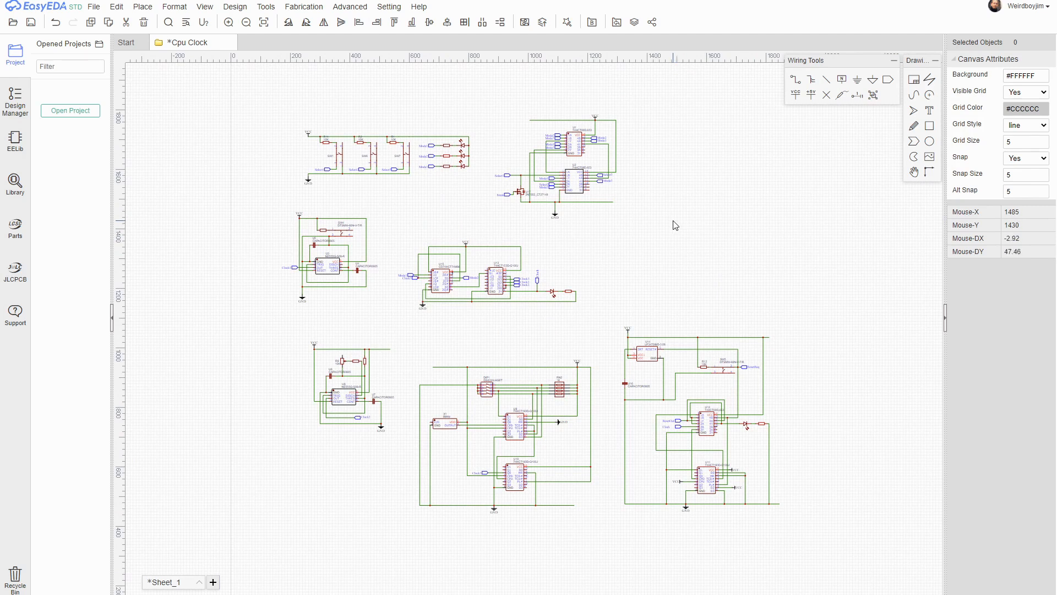
pyautogui.moveTo(550, 497)
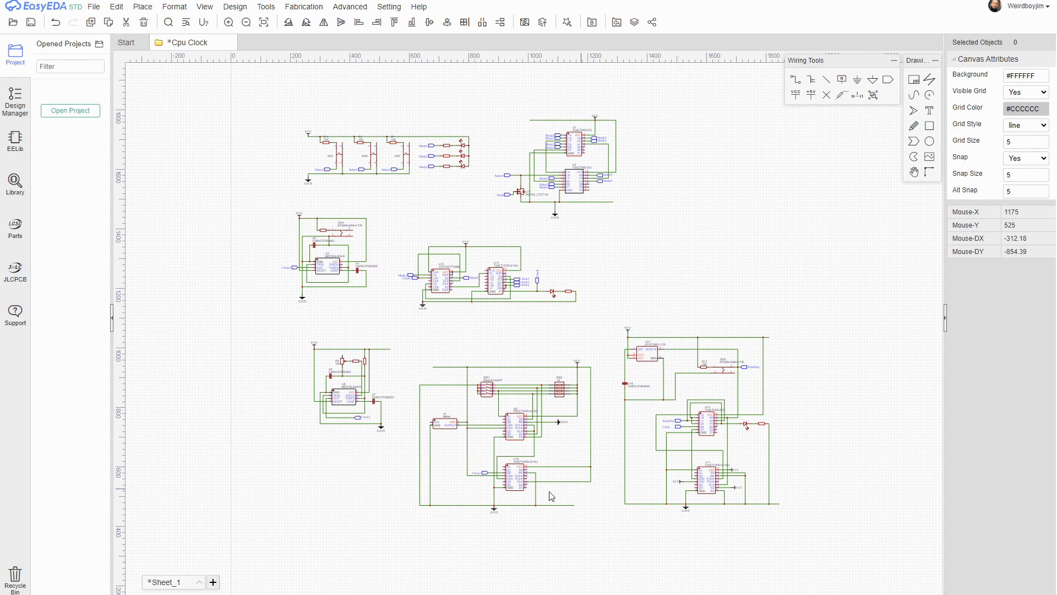
pyautogui.moveTo(502, 453)
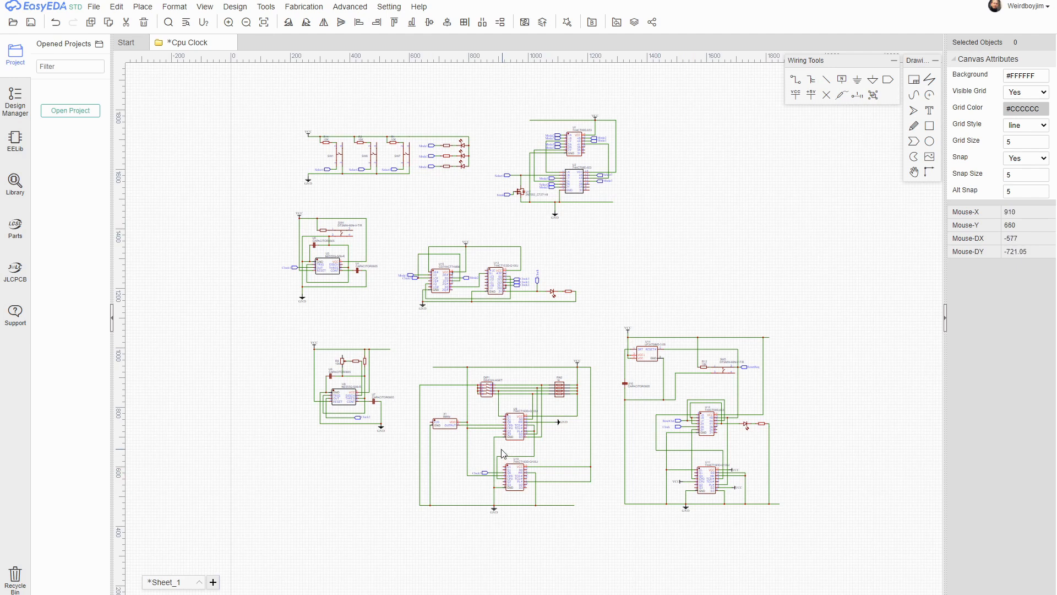
pyautogui.moveTo(720, 364)
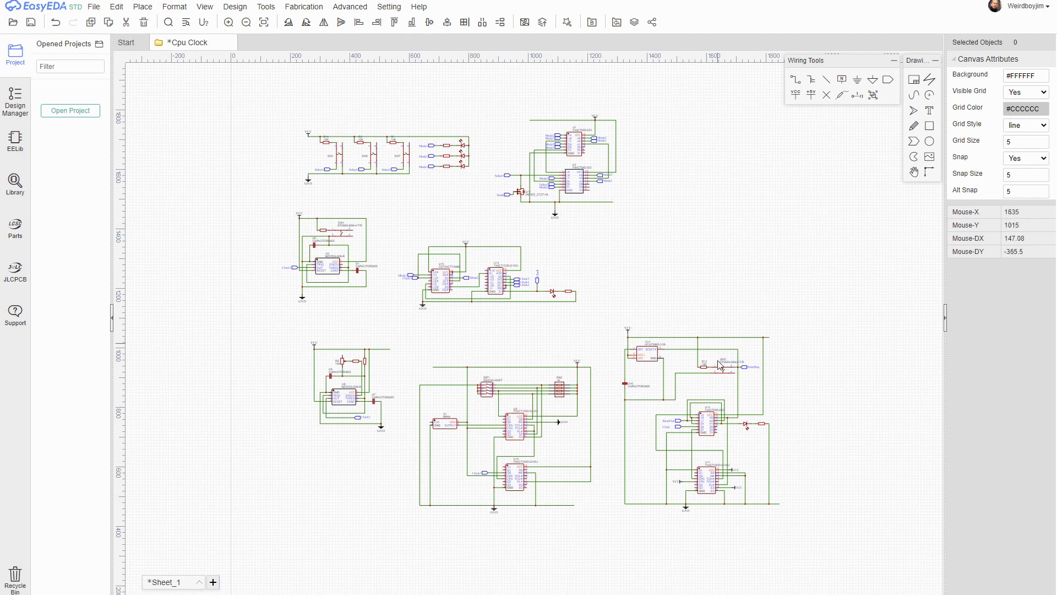
pyautogui.moveTo(617, 423)
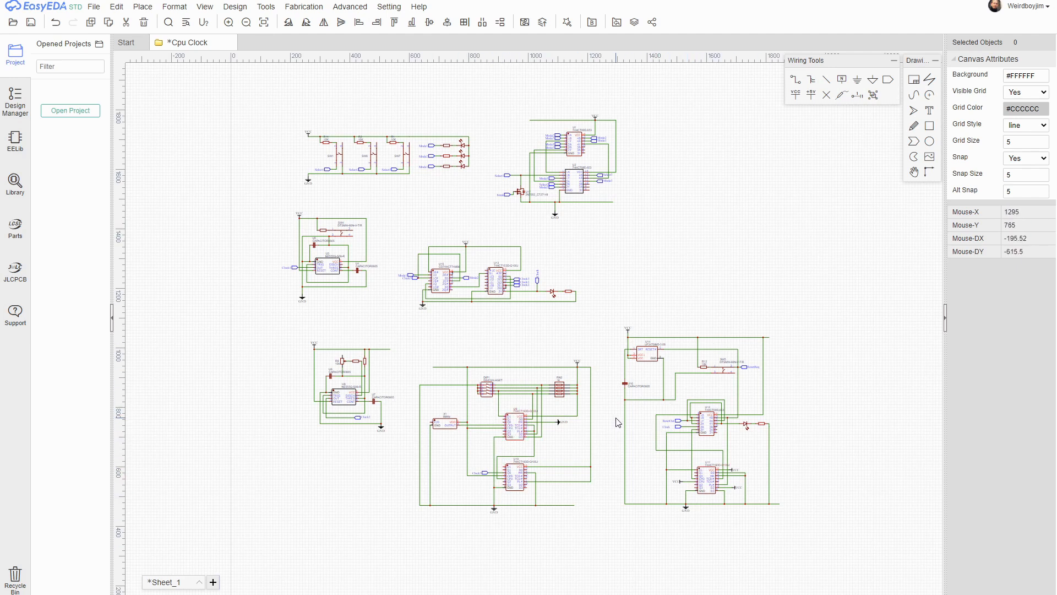
pyautogui.moveTo(746, 380)
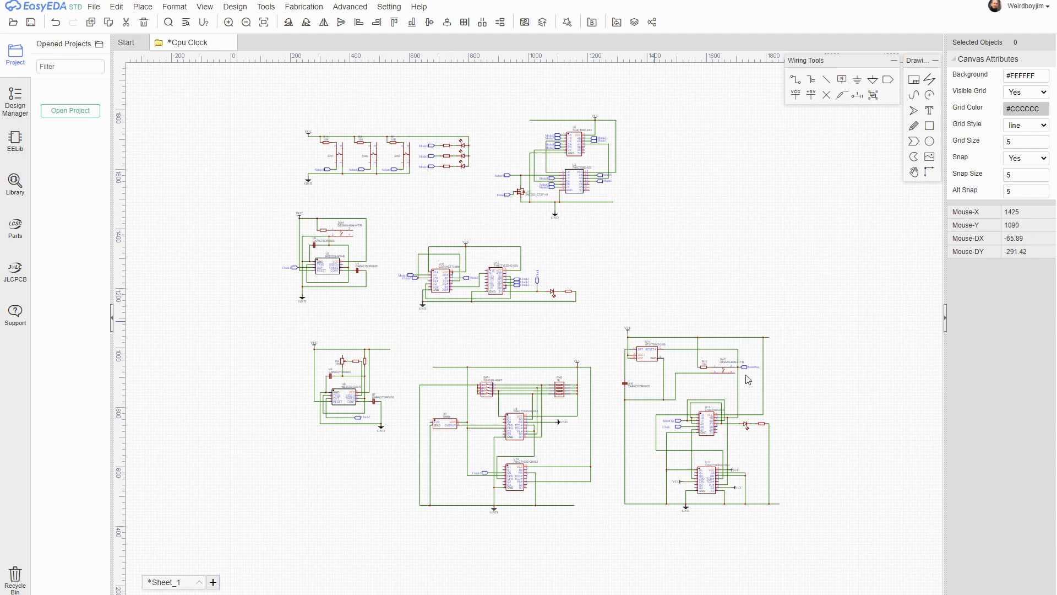
pyautogui.moveTo(834, 340)
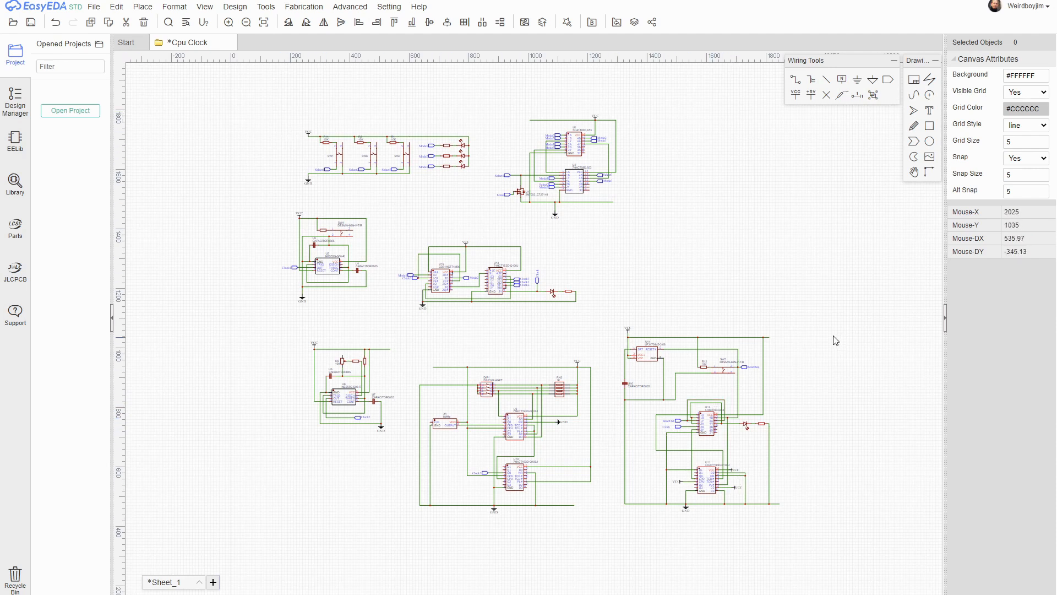
pyautogui.moveTo(833, 335)
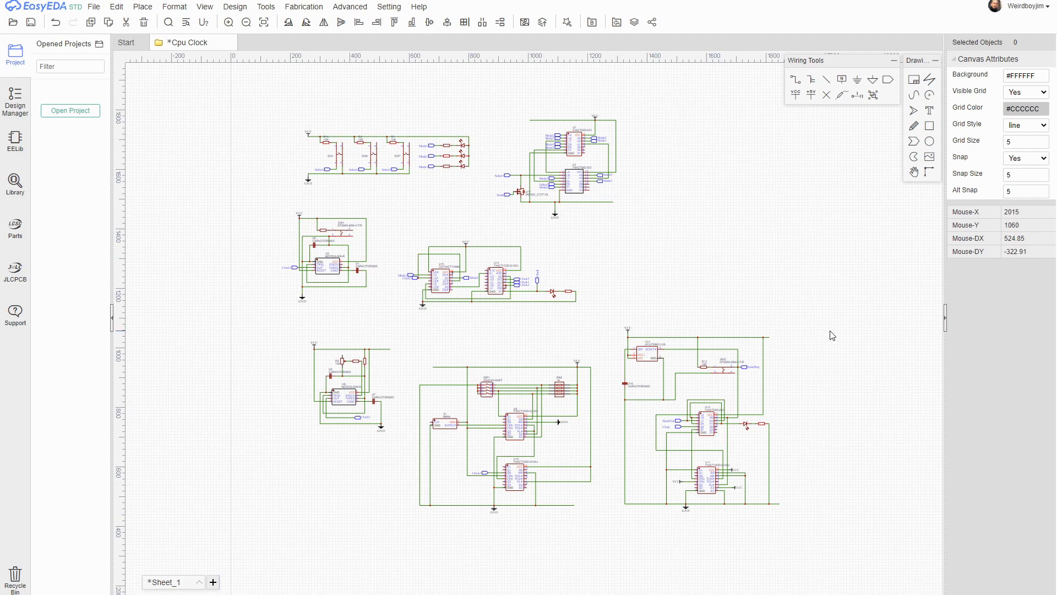